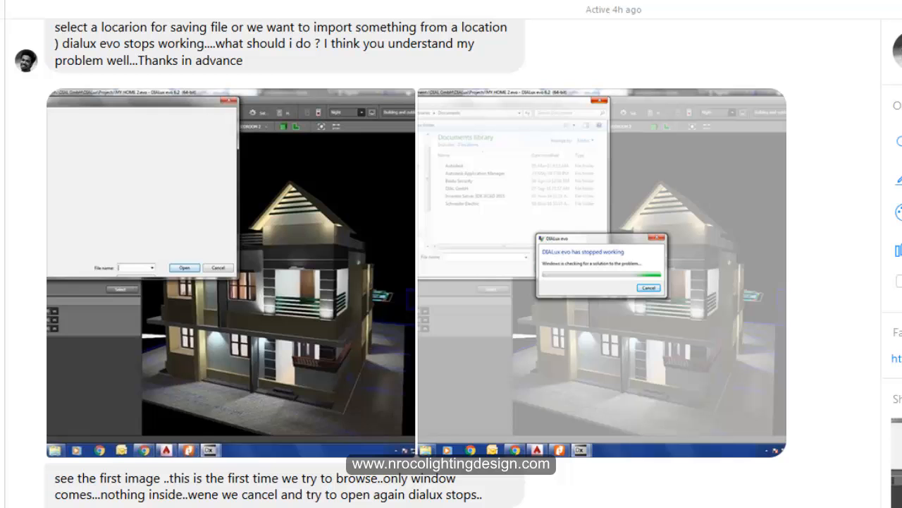
# Step: Switch to the DIALux evo villa project and orbit around the crystal chandelier above the staircase
pyautogui.scroll(-3)
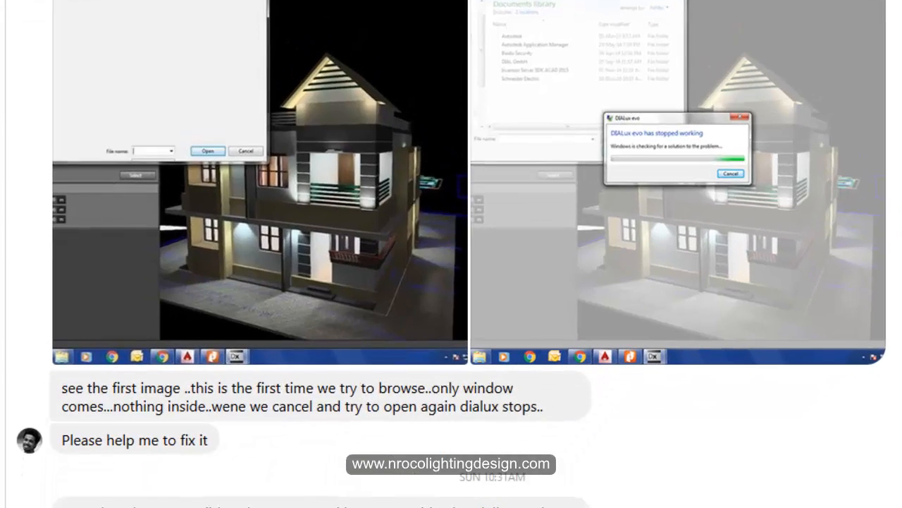
pyautogui.scroll(-3)
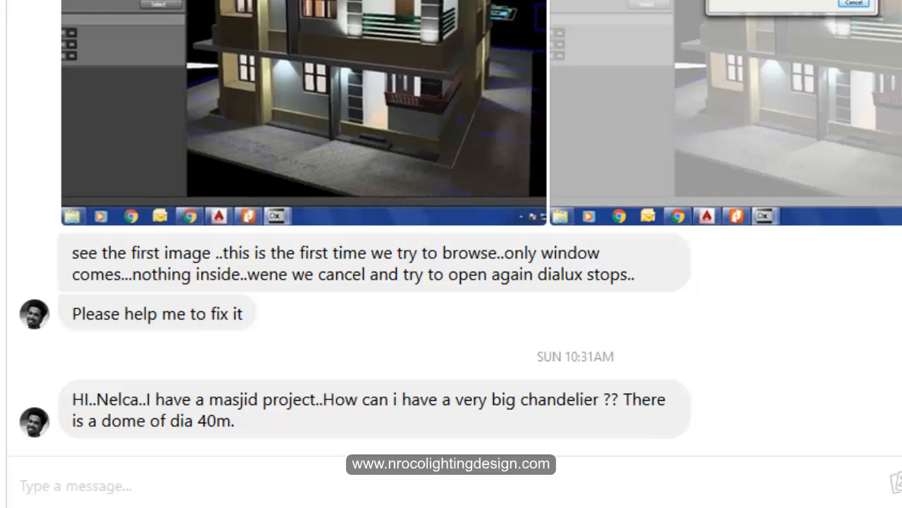
pyautogui.moveTo(307, 505)
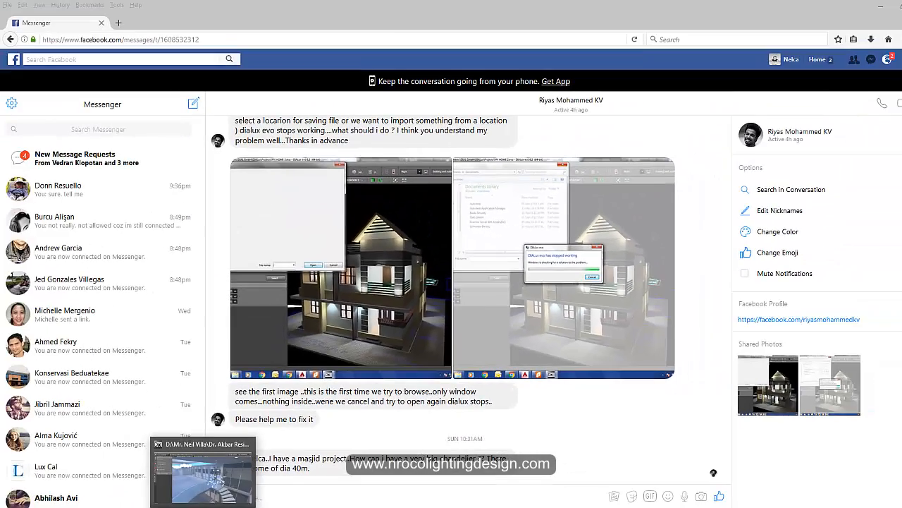
pyautogui.click(203, 472)
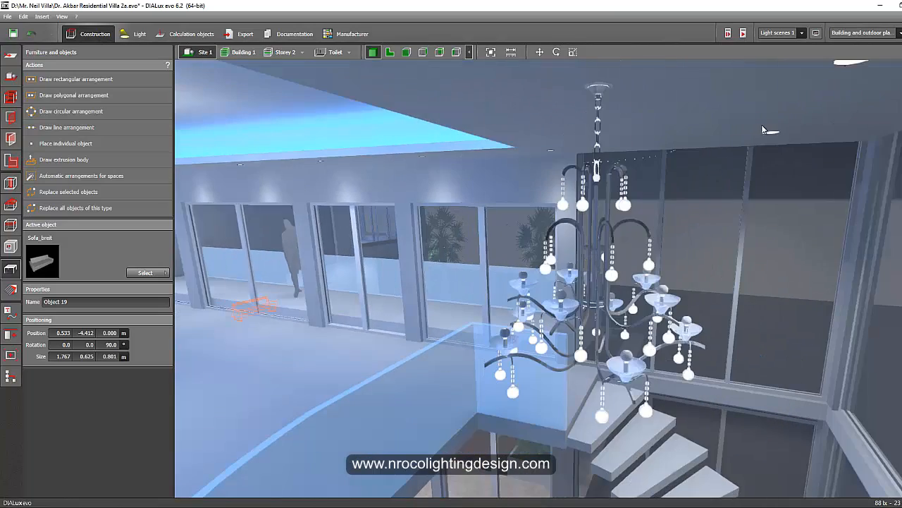
pyautogui.click(139, 34)
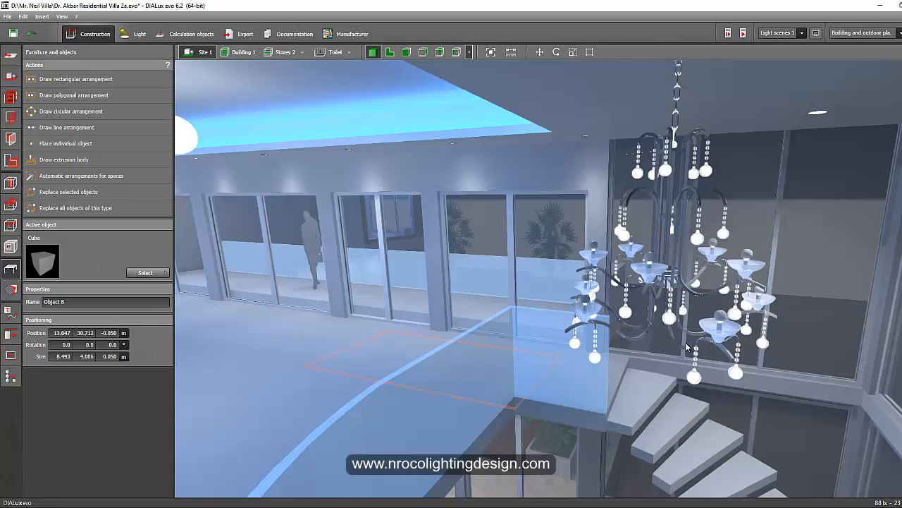
pyautogui.moveTo(688, 347); pyautogui.dragTo(679, 378)
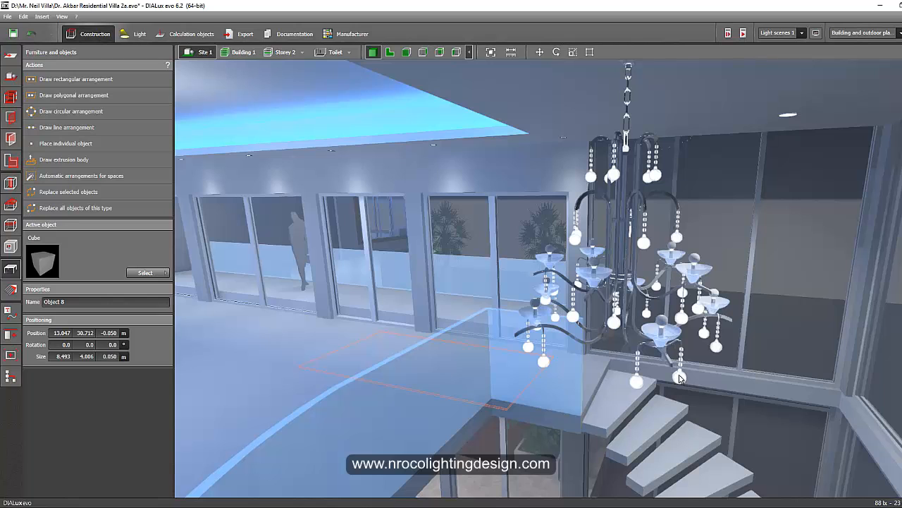
pyautogui.moveTo(629, 192)
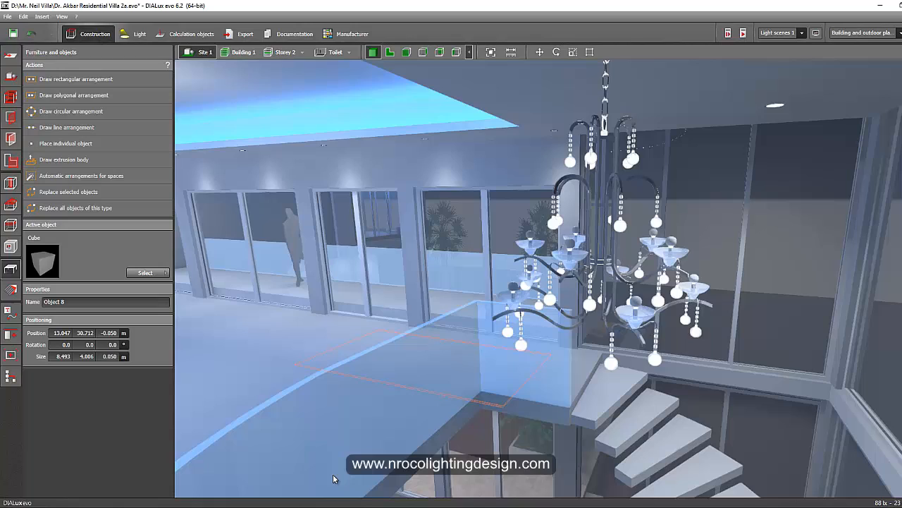
pyautogui.moveTo(548, 290)
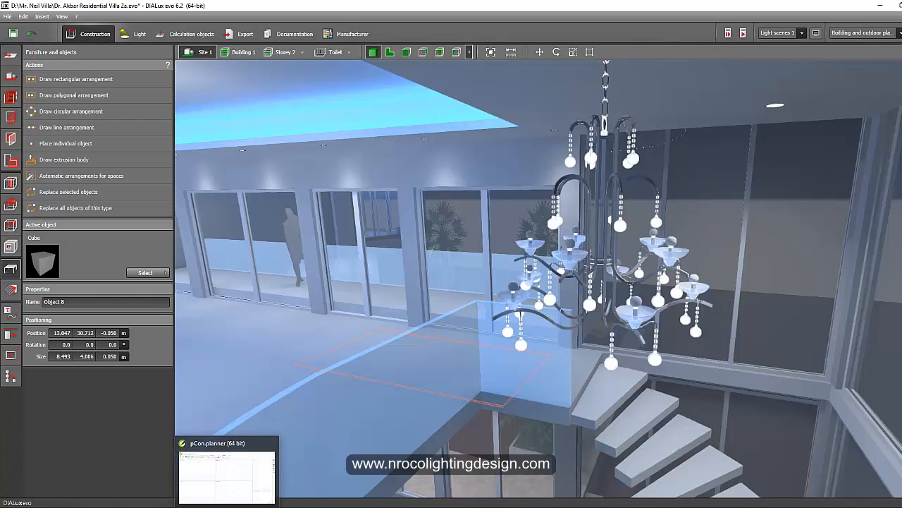
# Step: Switch to pCon.planner and bring up its 3D Warehouse model catalog
pyautogui.click(225, 471)
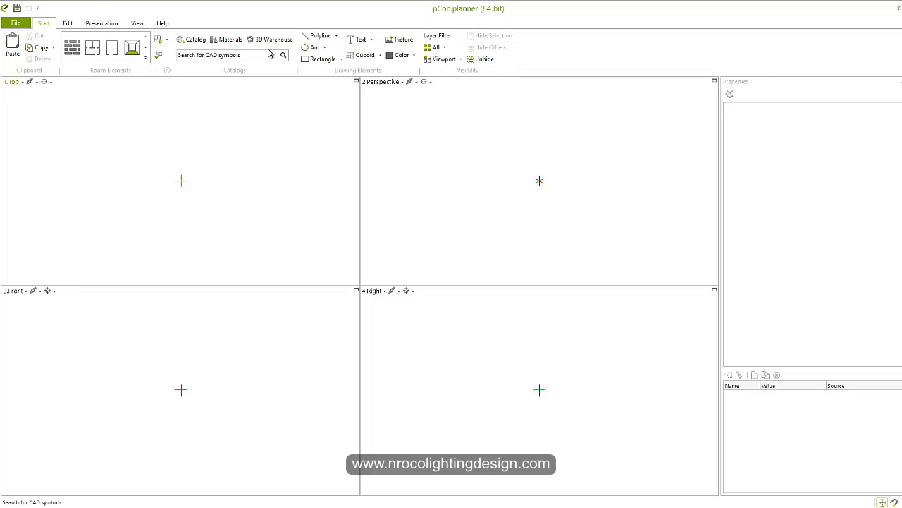
pyautogui.moveTo(270, 39)
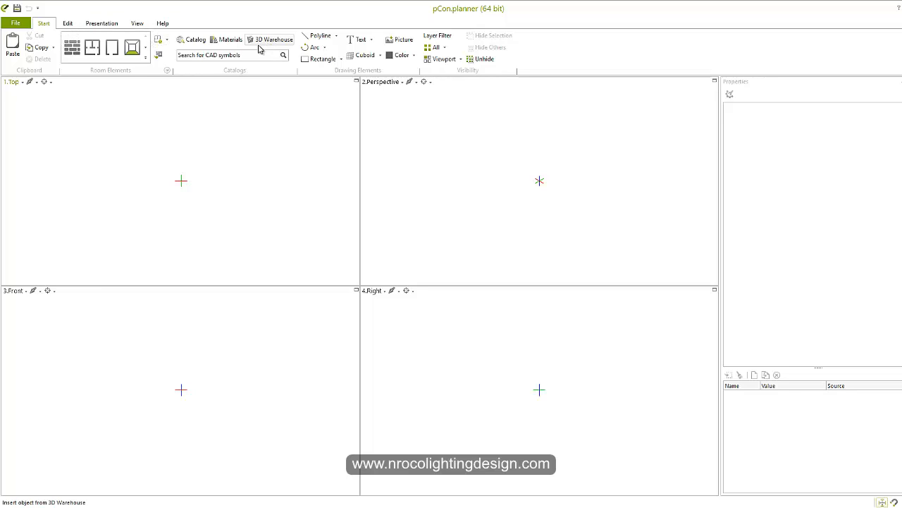
pyautogui.click(192, 39)
pyautogui.write('chandelier')
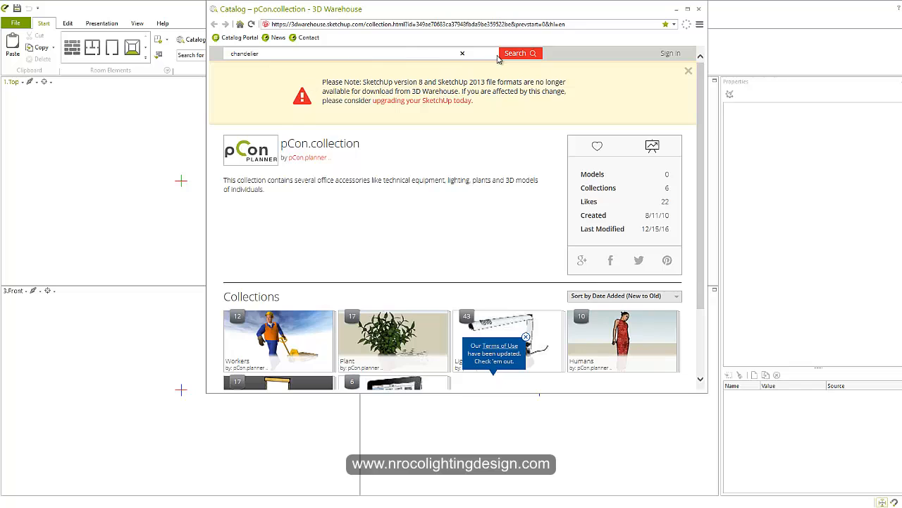
# Step: Run the 3D Warehouse search for chandelier, returning 1,536 model results, and browse them
pyautogui.click(519, 54)
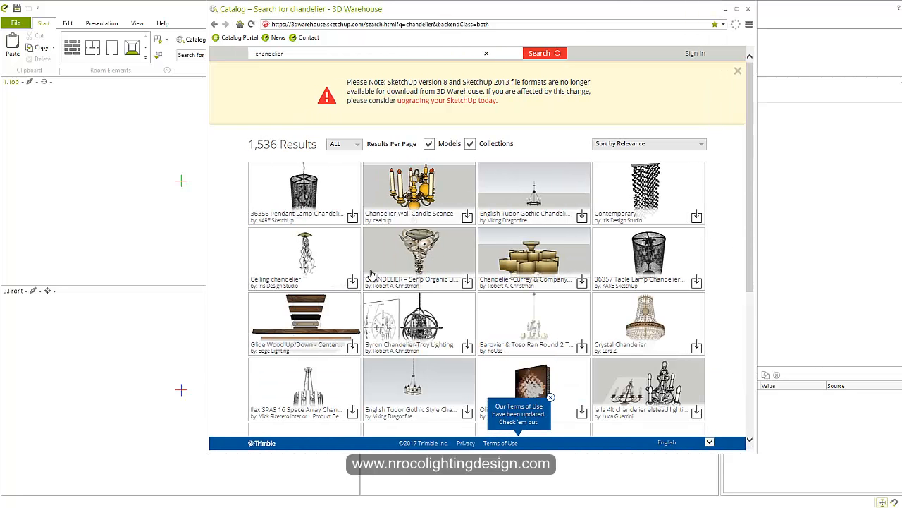
pyautogui.scroll(-3)
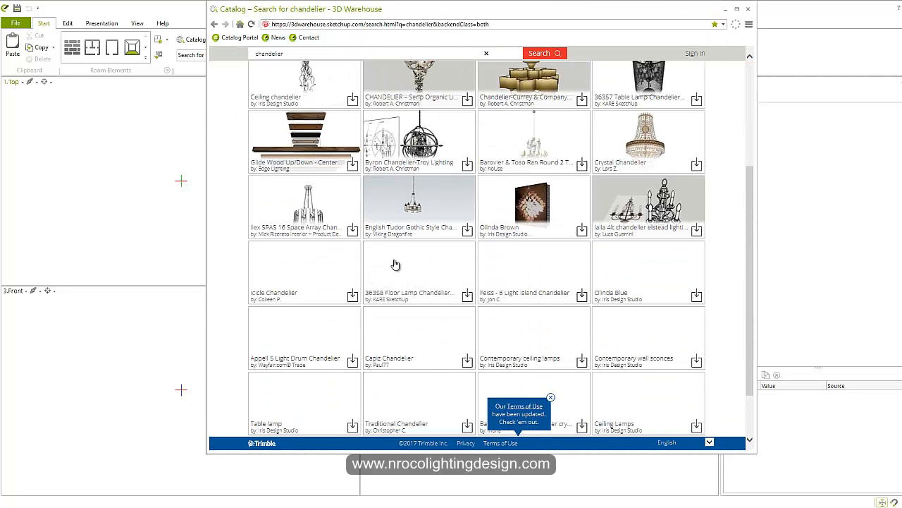
pyautogui.scroll(-3)
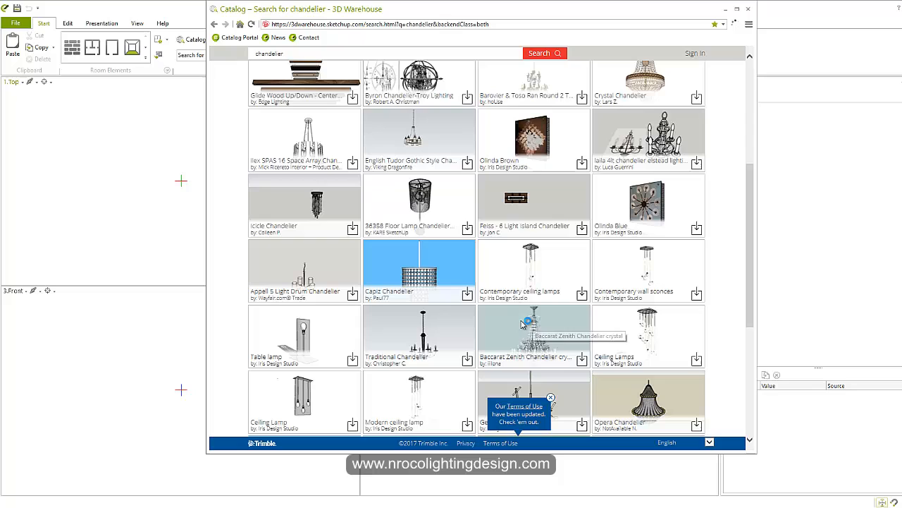
pyautogui.click(533, 331)
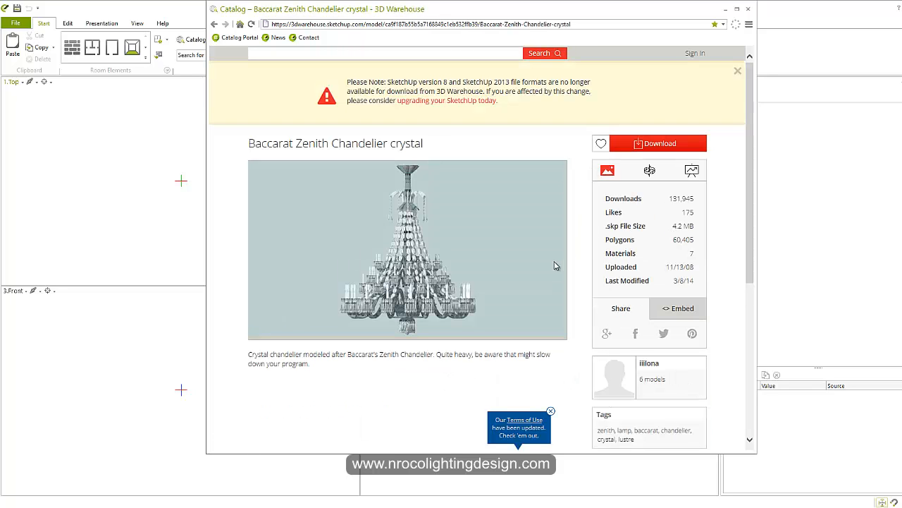
pyautogui.doubleClick(682, 226)
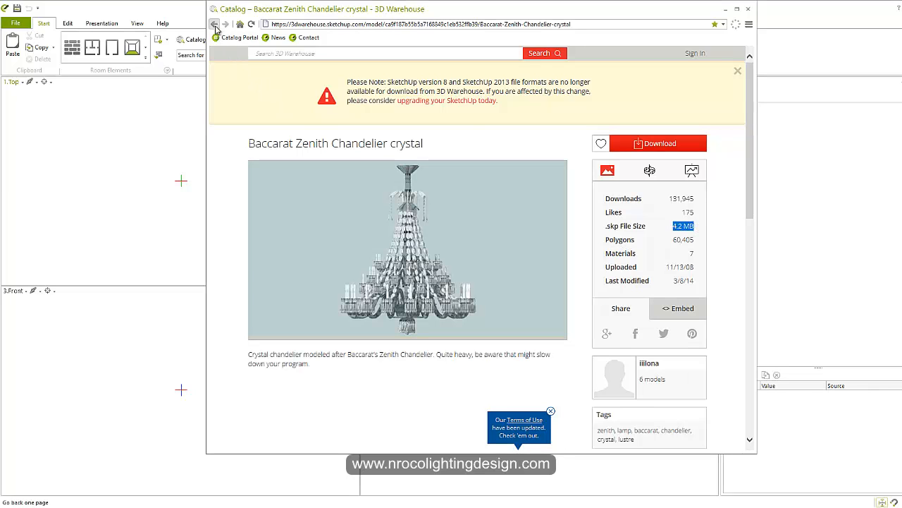
pyautogui.click(215, 24)
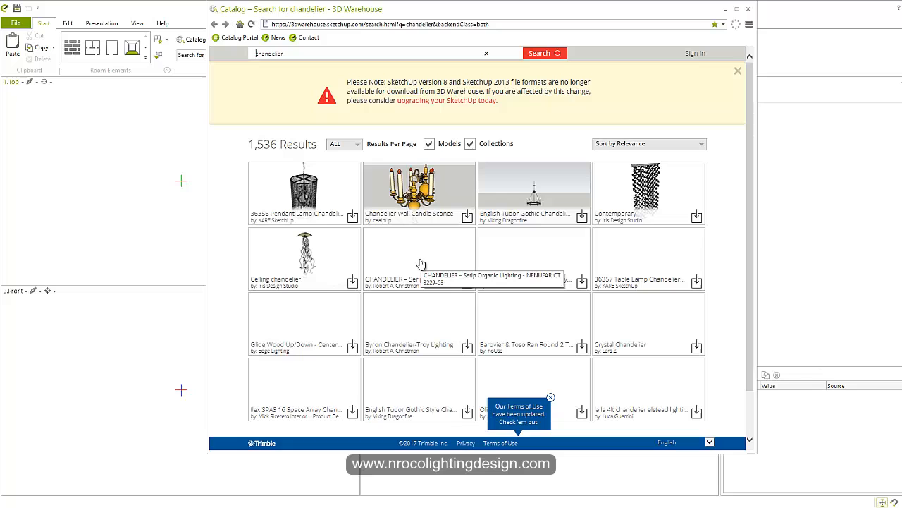
pyautogui.scroll(-3)
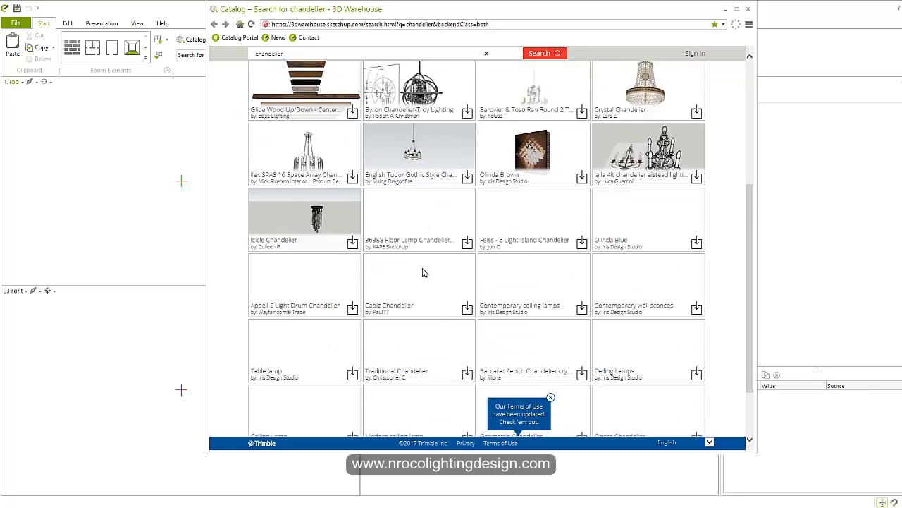
pyautogui.scroll(-3)
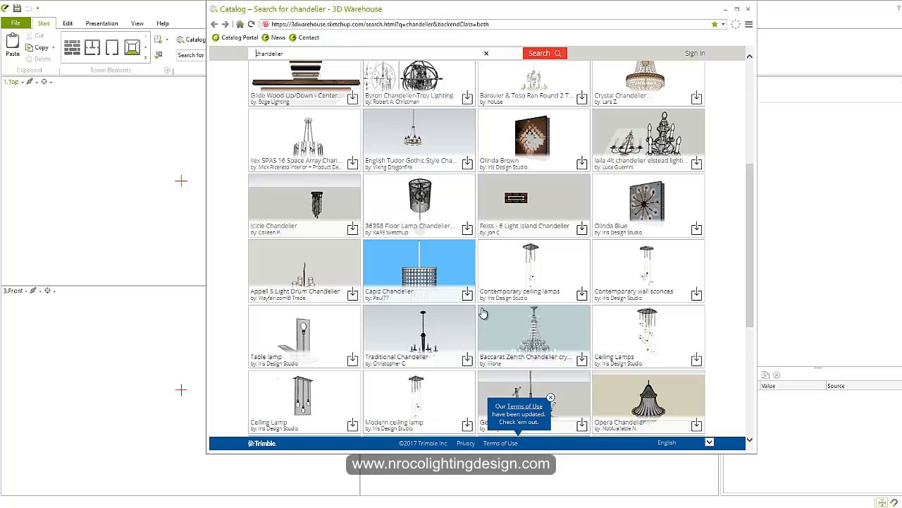
pyautogui.scroll(-3)
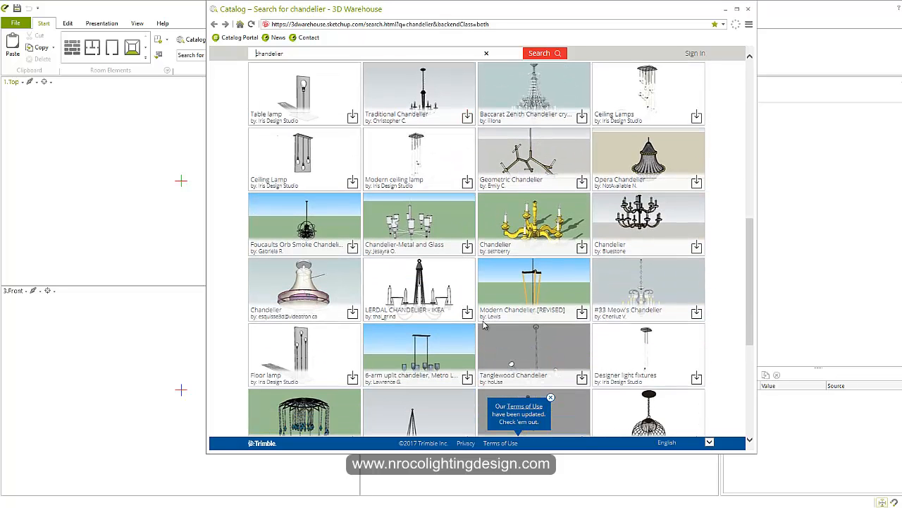
pyautogui.scroll(-3)
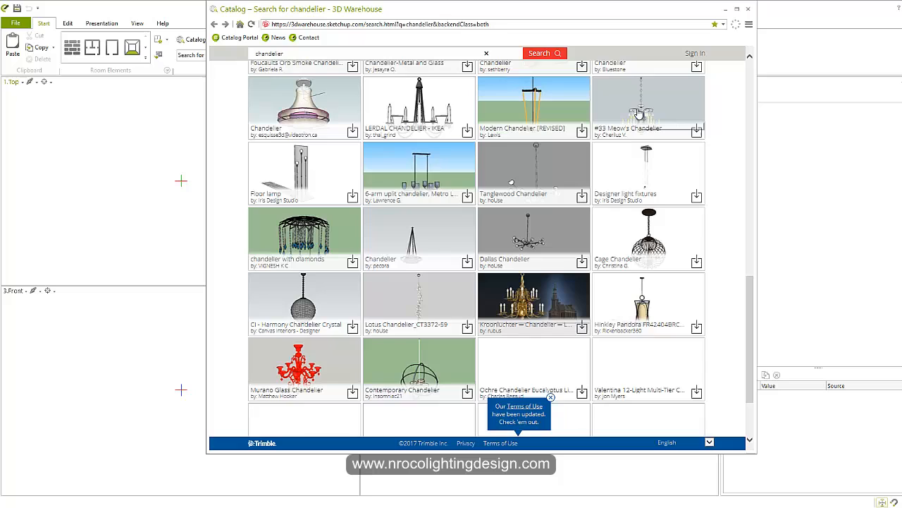
pyautogui.click(647, 102)
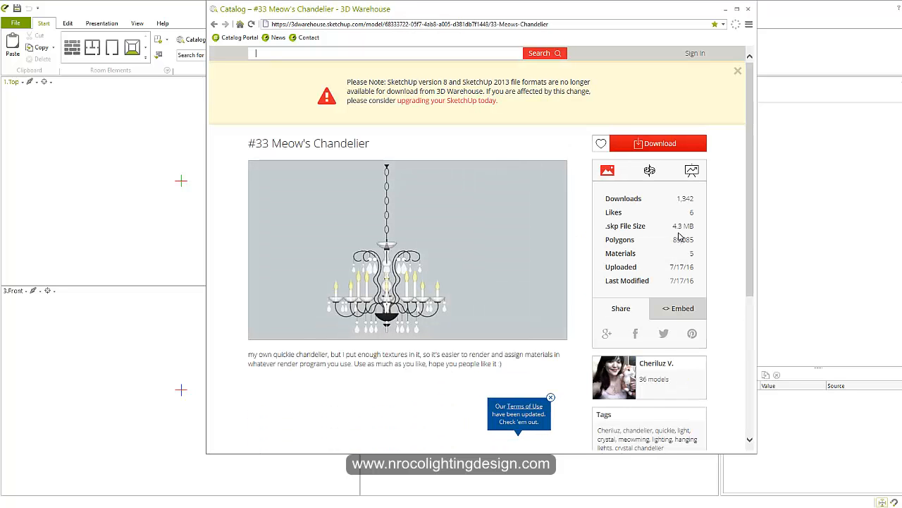
pyautogui.click(543, 54)
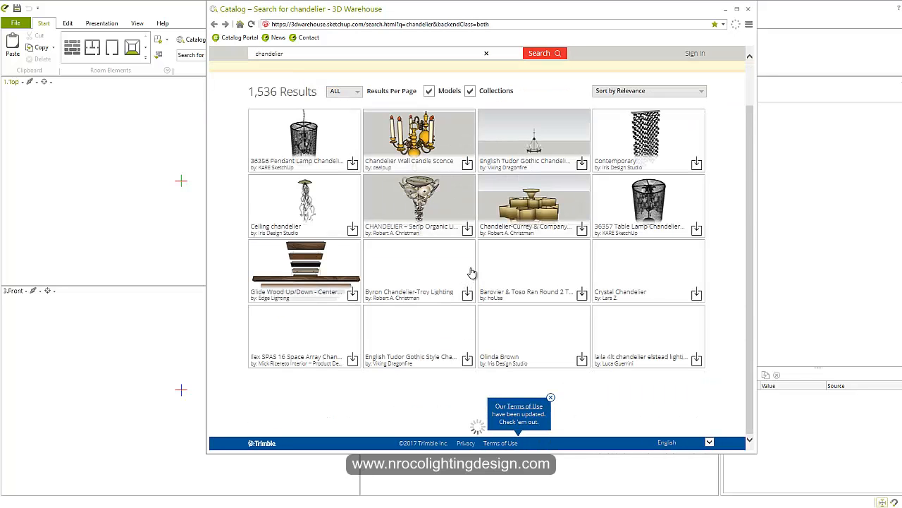
# Step: Browse down through the 3D Warehouse chandelier results grid
pyautogui.scroll(-3)
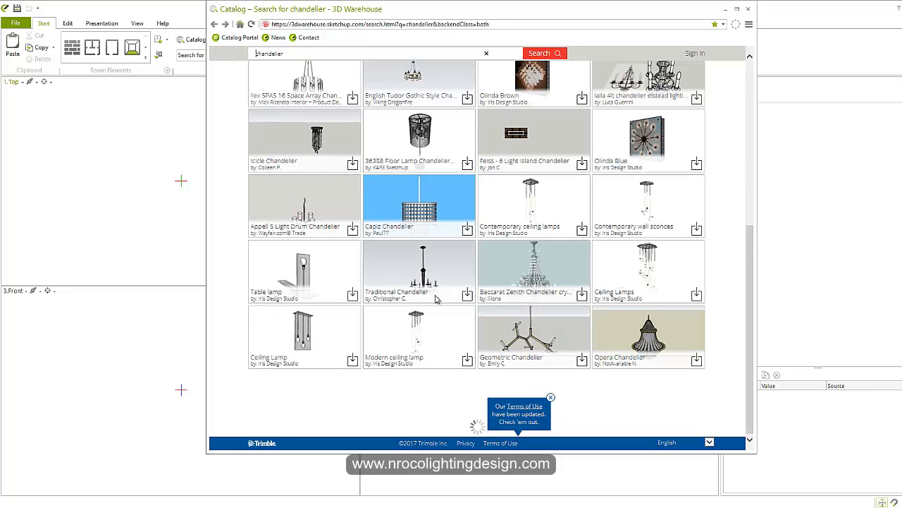
pyautogui.scroll(-3)
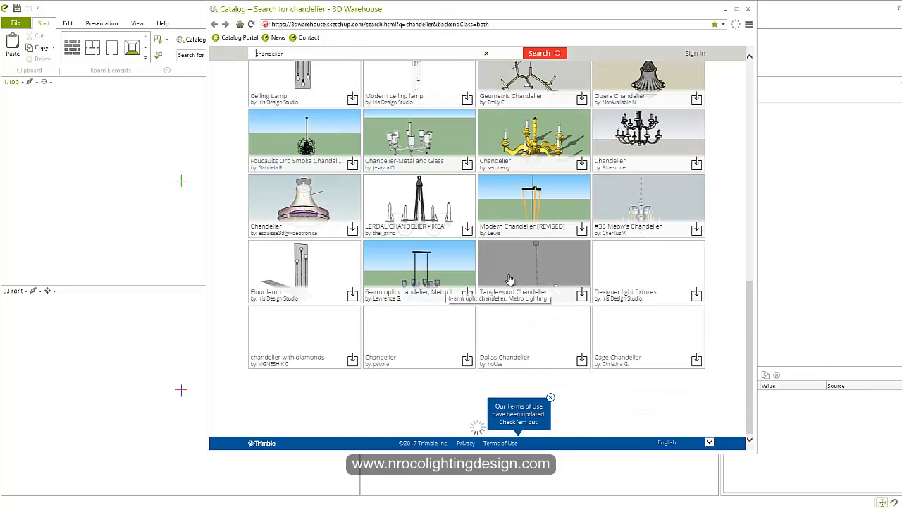
pyautogui.scroll(-3)
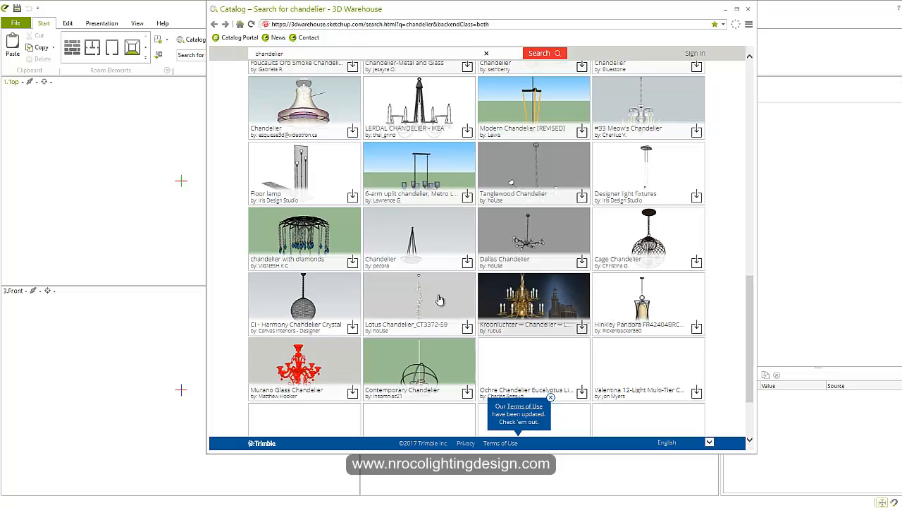
pyautogui.scroll(-3)
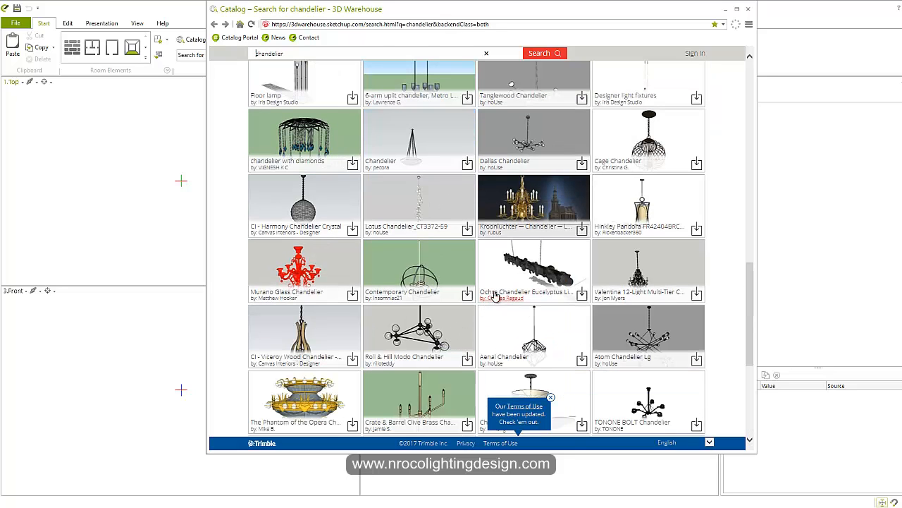
pyautogui.scroll(-3)
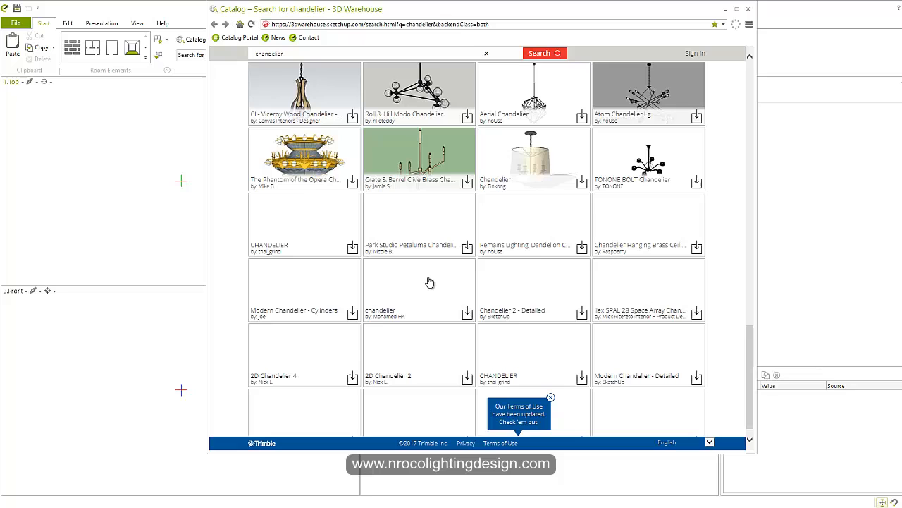
pyautogui.scroll(3)
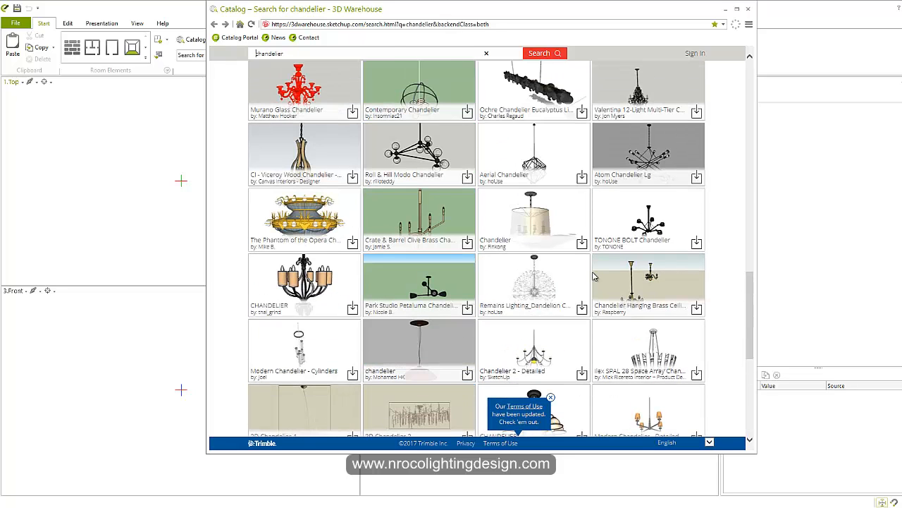
pyautogui.moveTo(599, 275)
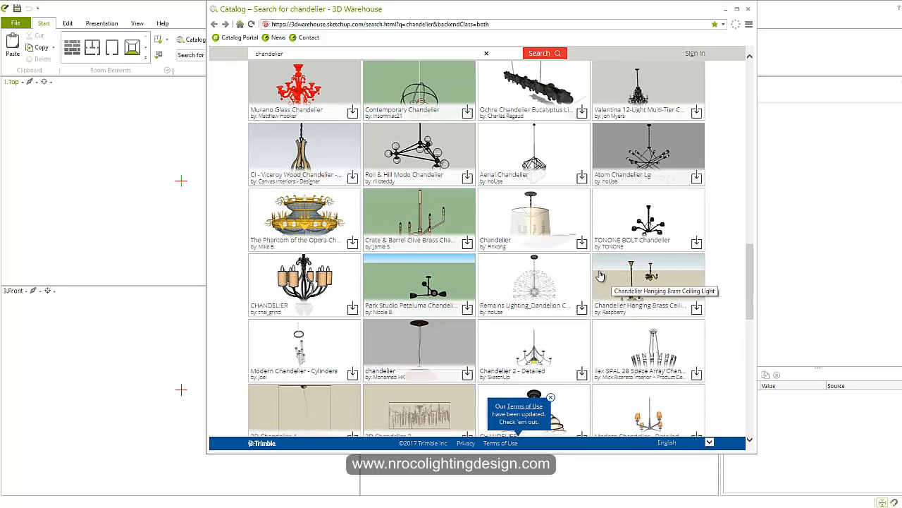
pyautogui.scroll(-3)
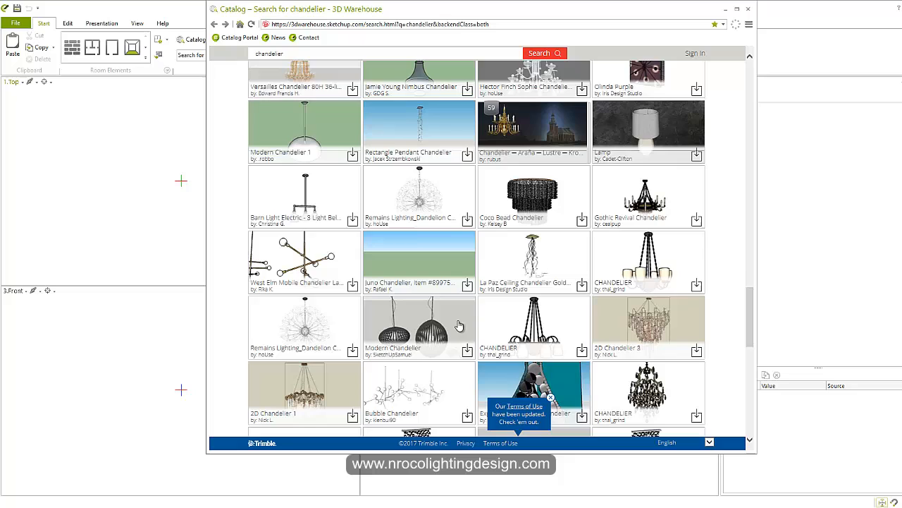
pyautogui.scroll(-3)
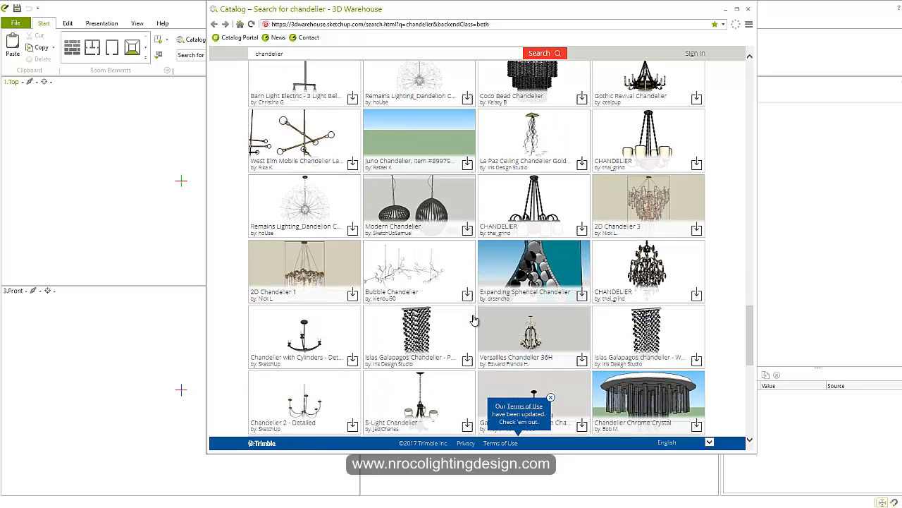
pyautogui.moveTo(567, 347)
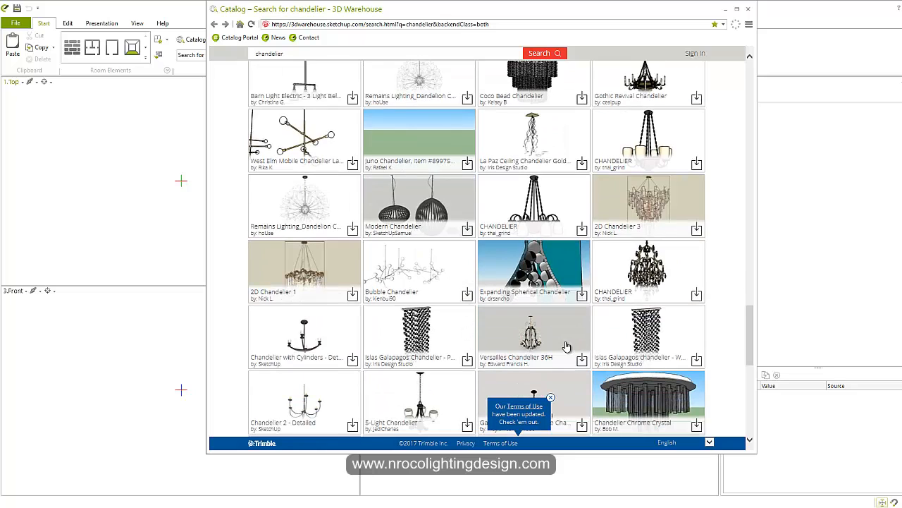
pyautogui.scroll(-3)
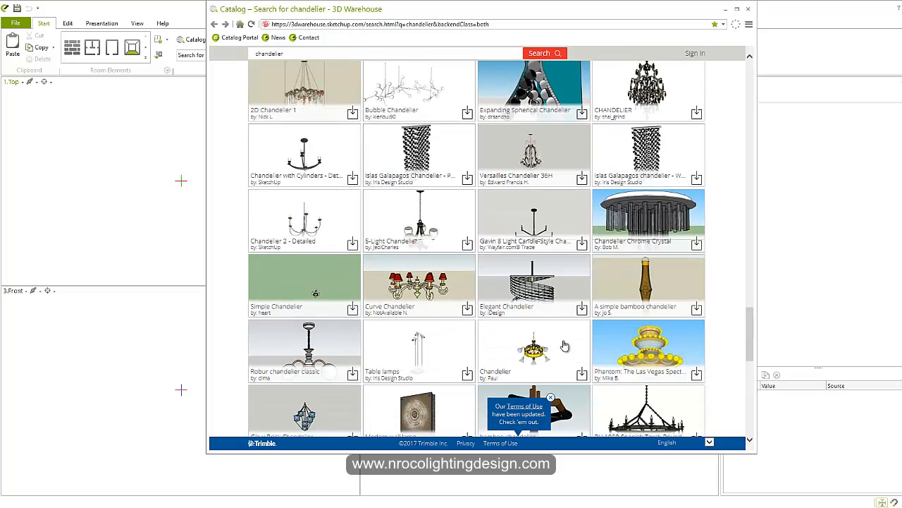
# Step: Locate and open the Colonial Brass Chandelier model page in the results
pyautogui.scroll(-3)
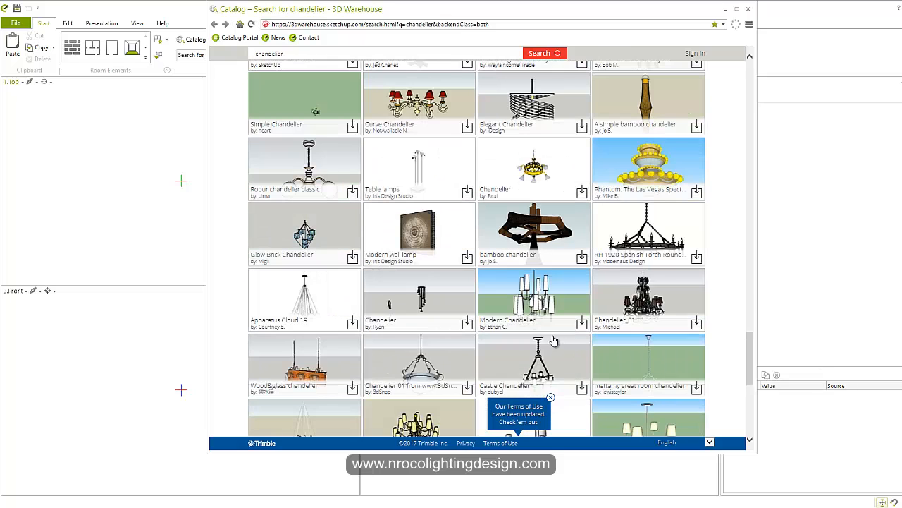
pyautogui.scroll(-3)
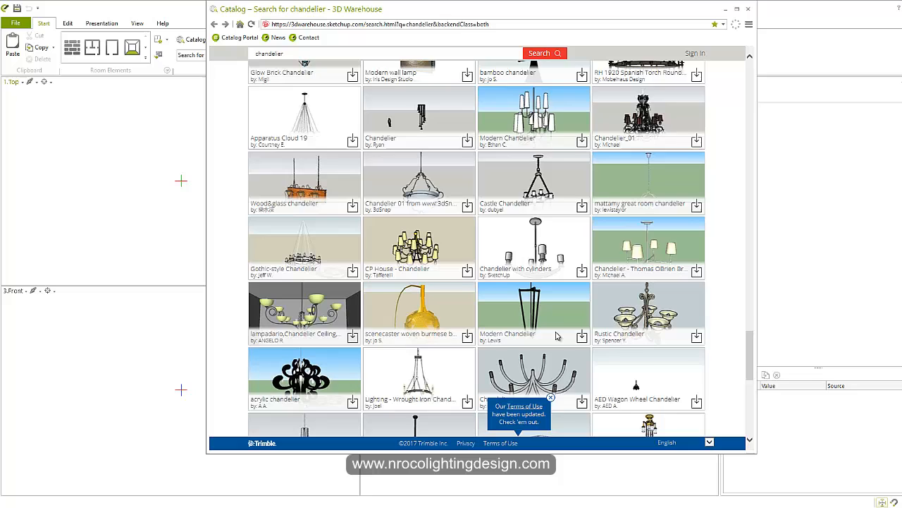
pyautogui.scroll(-3)
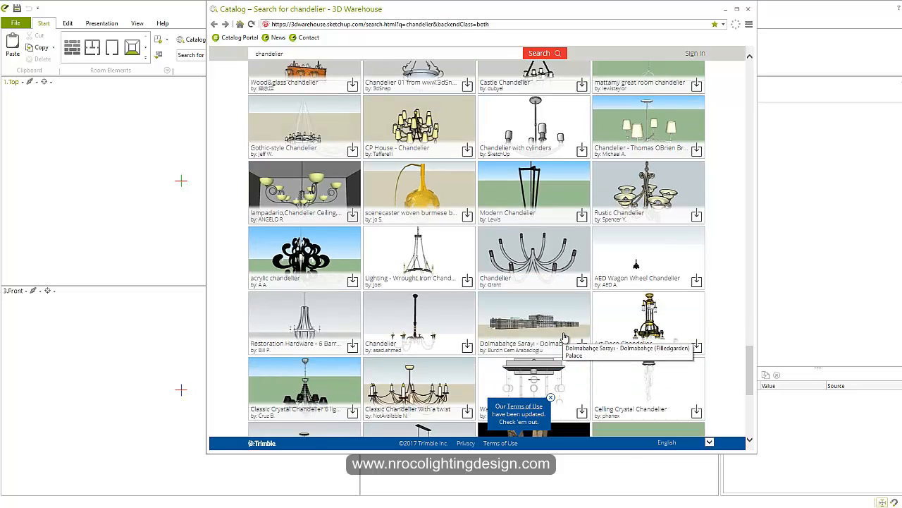
pyautogui.scroll(-3)
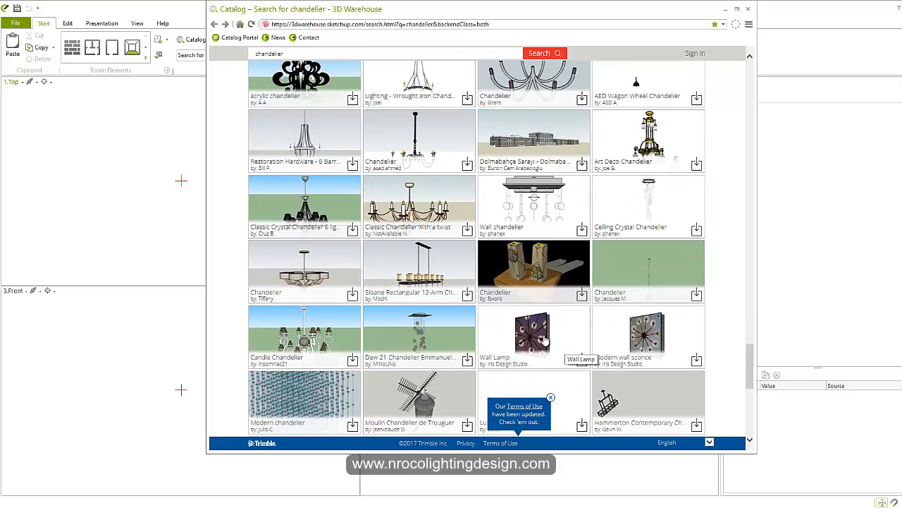
pyautogui.moveTo(628, 257)
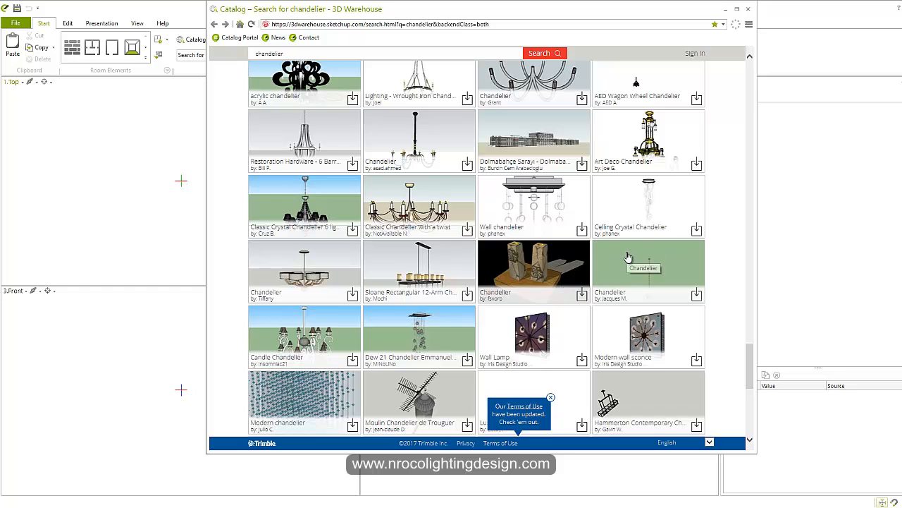
pyautogui.scroll(-3)
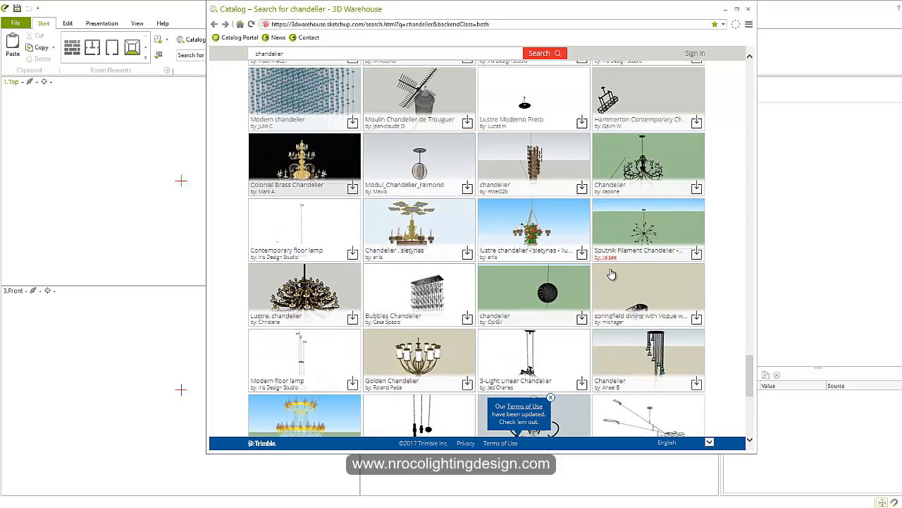
pyautogui.scroll(-3)
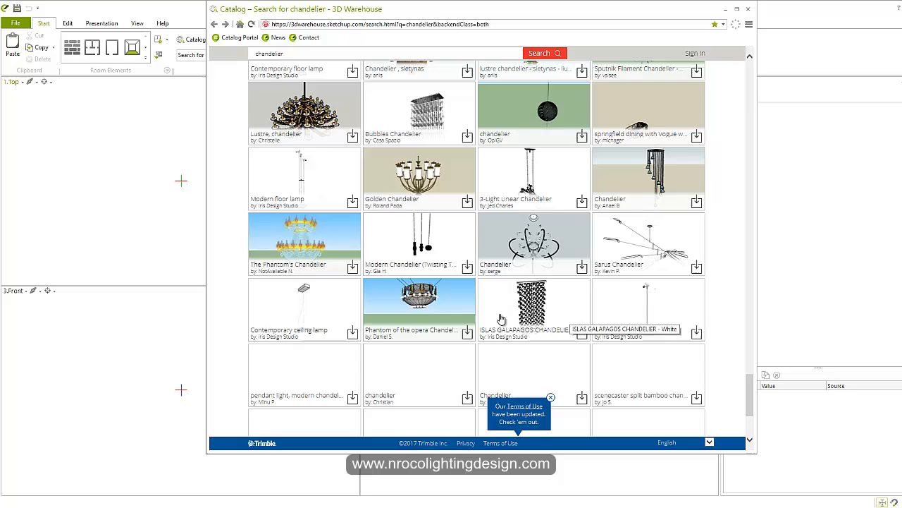
pyautogui.scroll(3)
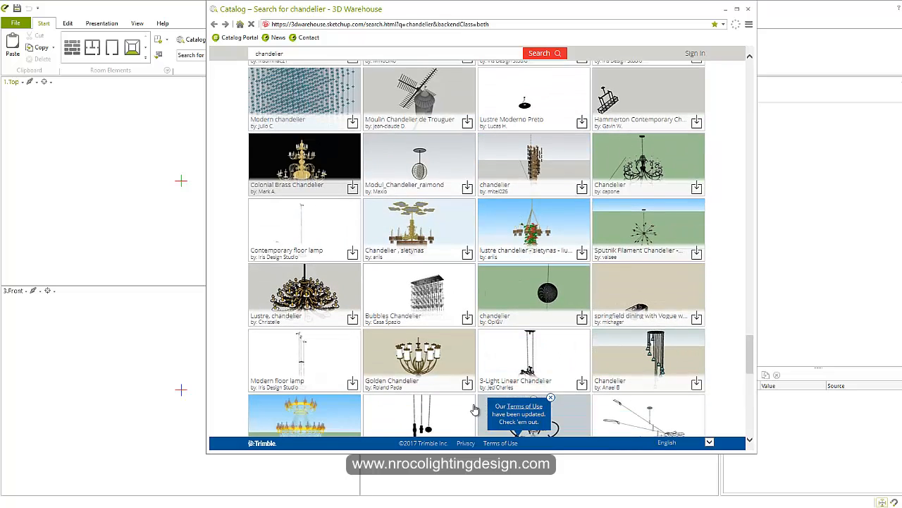
pyautogui.click(304, 157)
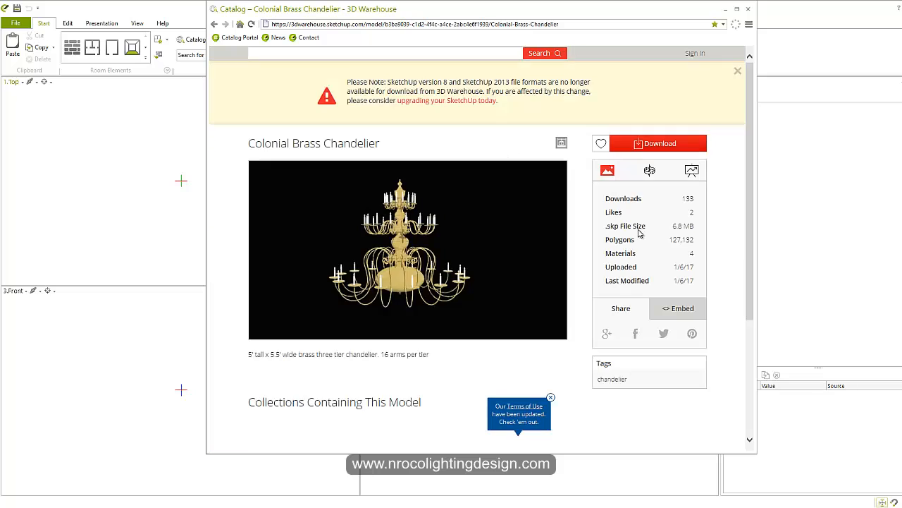
# Step: Review the Colonial Brass Chandelier page, then switch to the DIAL software page in the browser
pyautogui.scroll(-3)
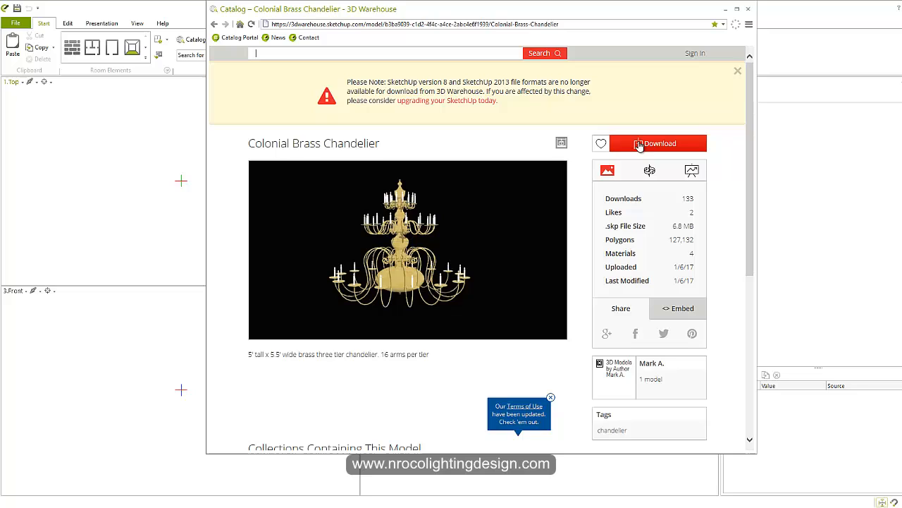
pyautogui.moveTo(750, 13)
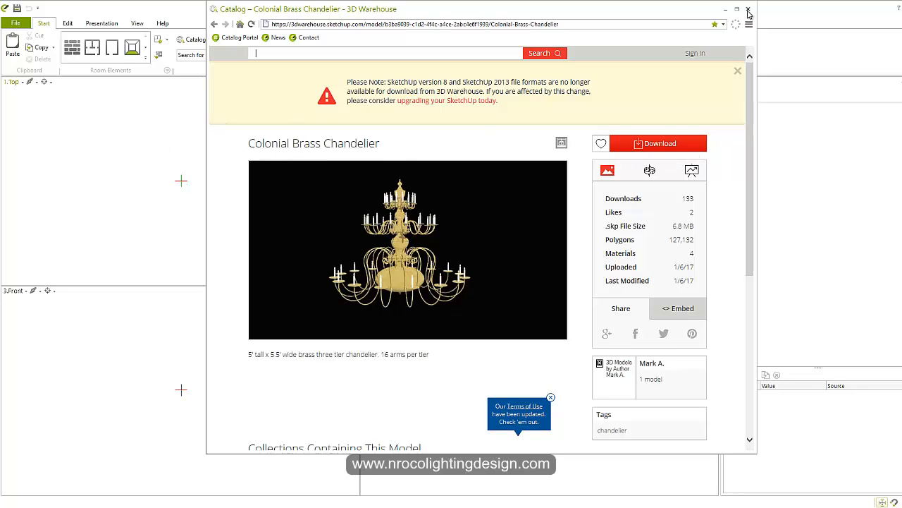
pyautogui.moveTo(620, 181)
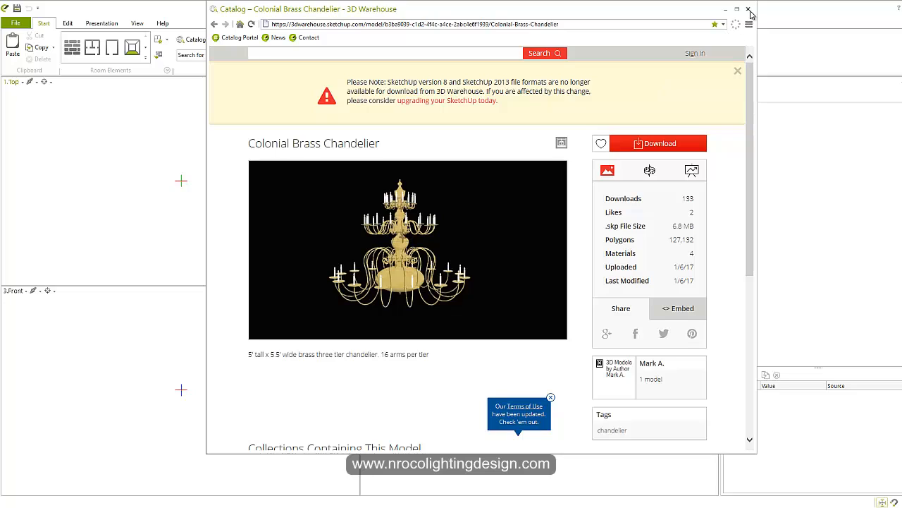
pyautogui.moveTo(749, 10)
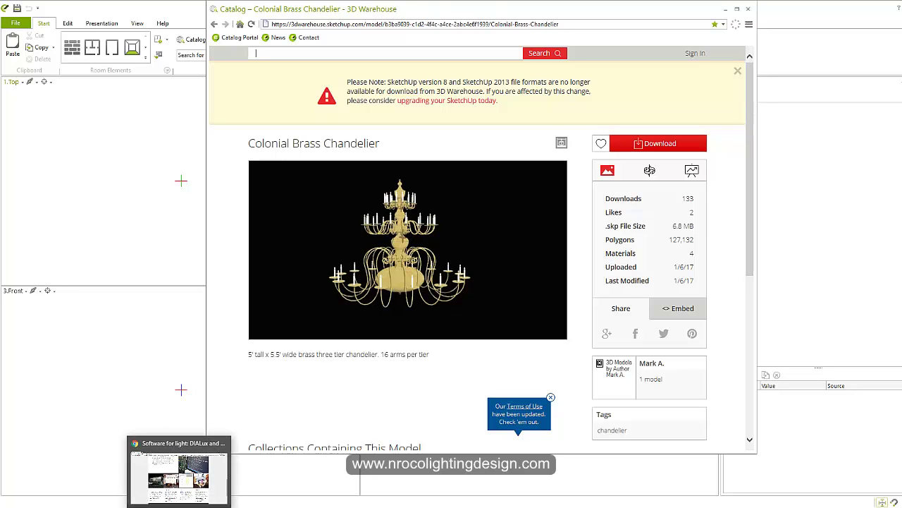
pyautogui.click(178, 470)
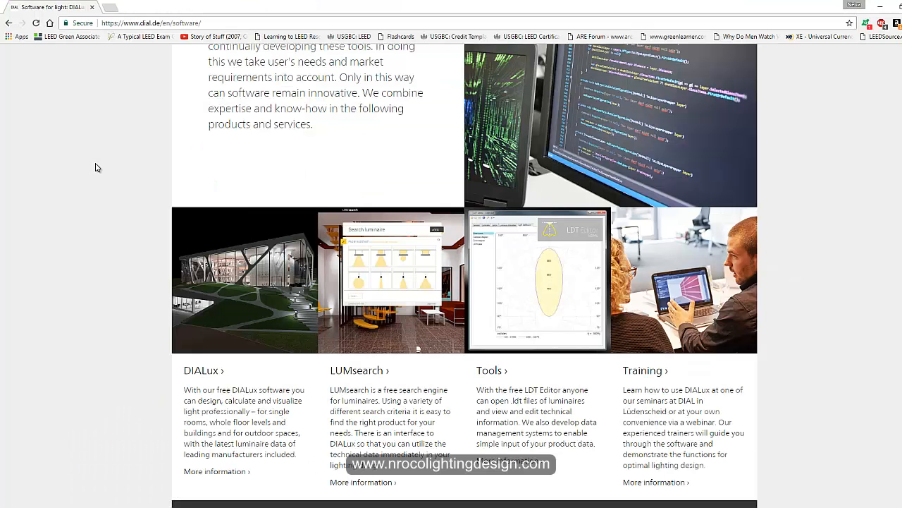
# Step: From DIAL's software overview, go to the LUMsearch description page
pyautogui.scroll(3)
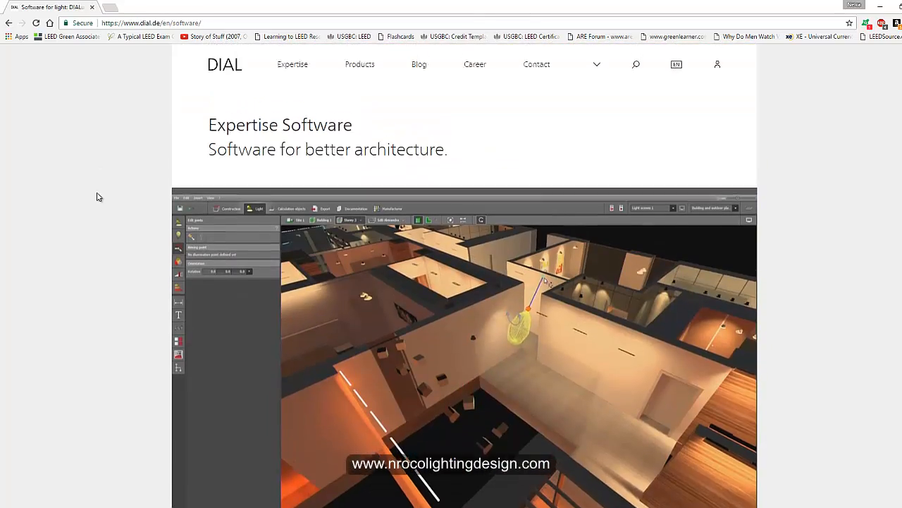
pyautogui.scroll(-3)
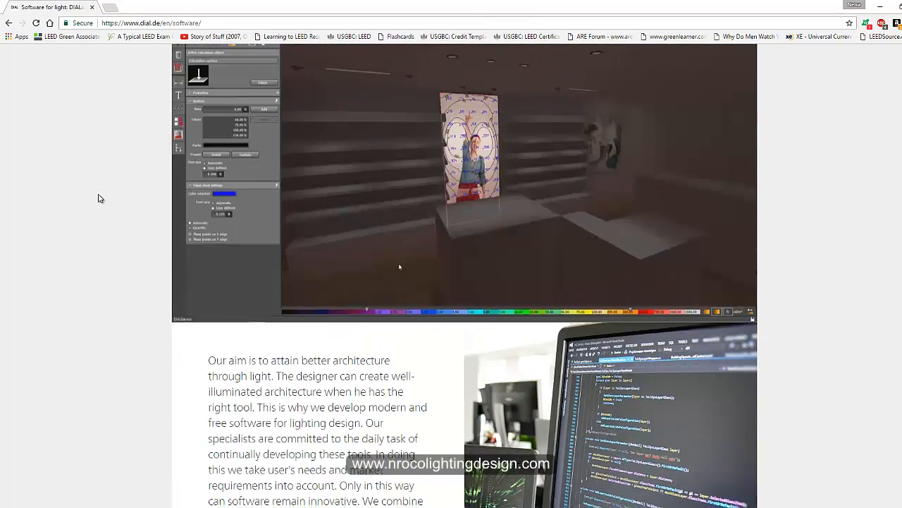
pyautogui.scroll(-3)
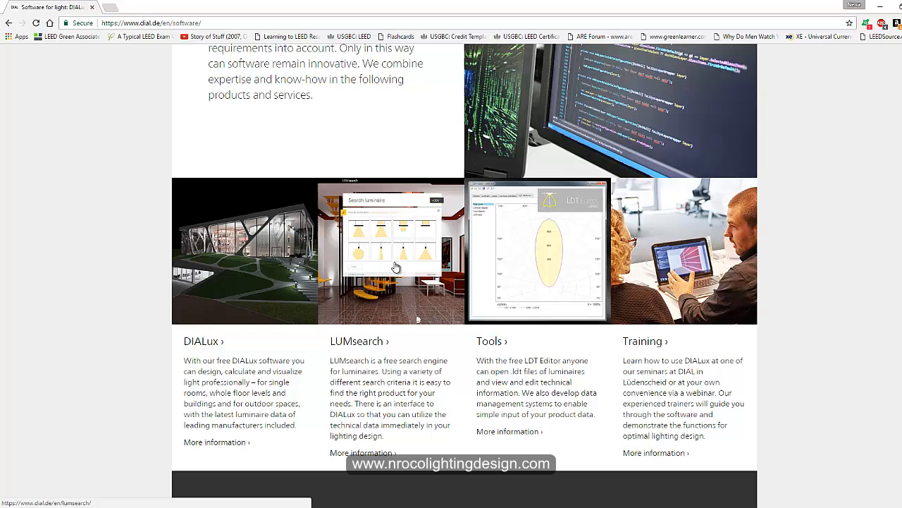
pyautogui.click(395, 266)
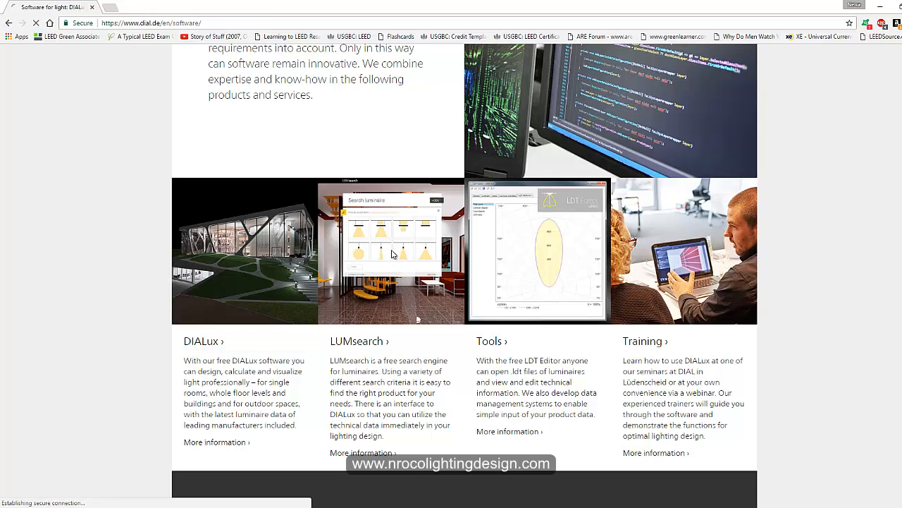
pyautogui.click(359, 342)
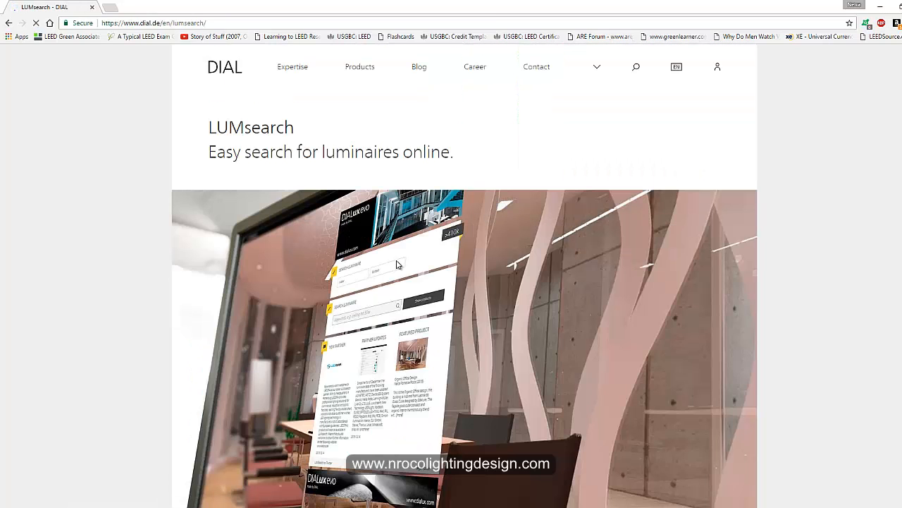
pyautogui.scroll(-3)
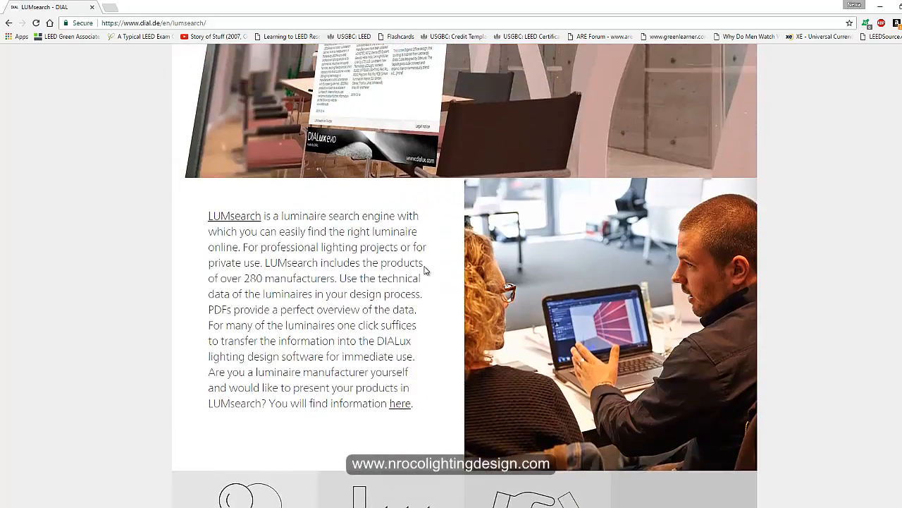
pyautogui.scroll(-3)
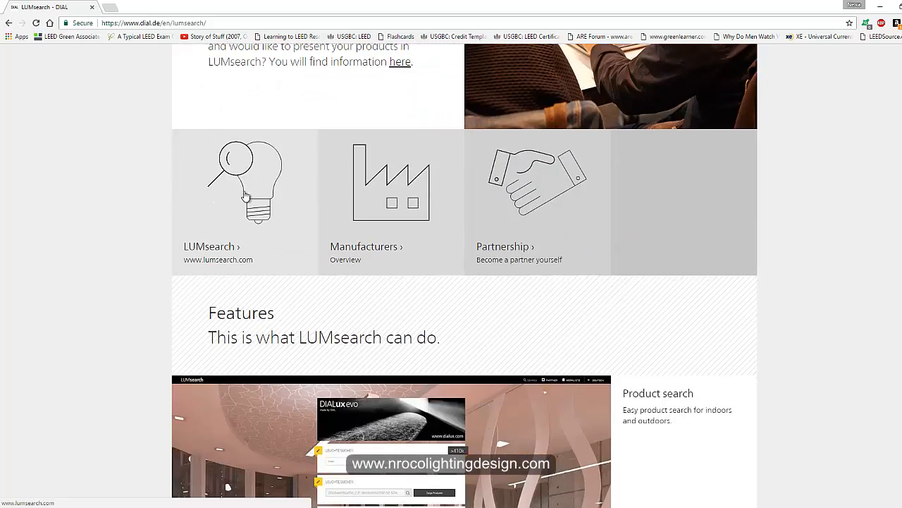
pyautogui.scroll(-3)
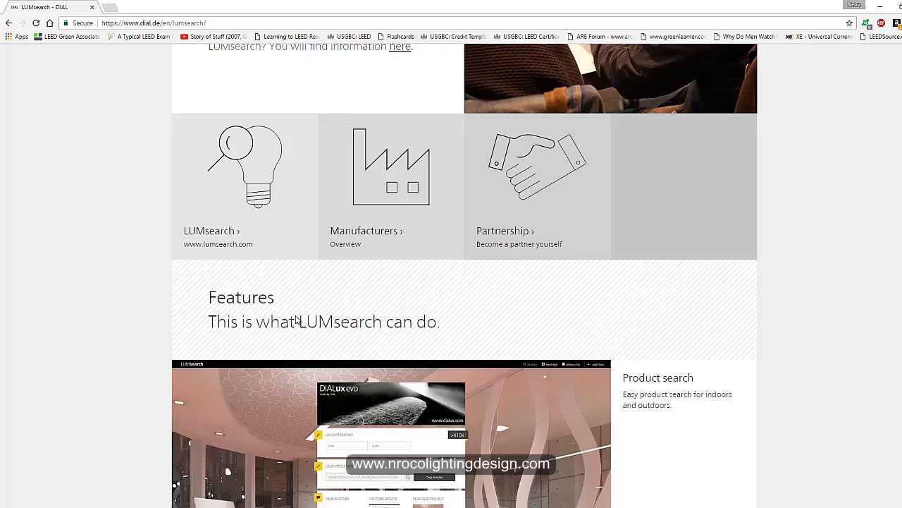
pyautogui.click(211, 232)
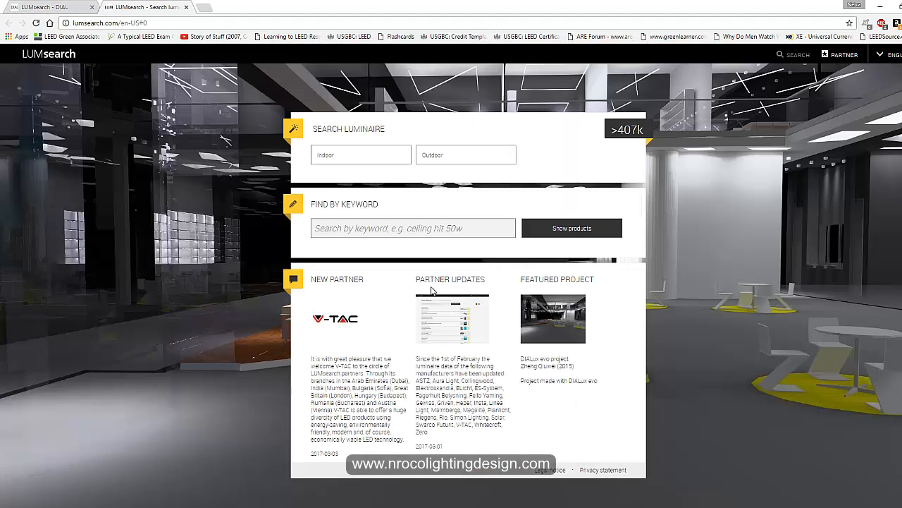
# Step: Run a LUMsearch keyword search for chandelier, listing 17 luminaire results
pyautogui.click(361, 154)
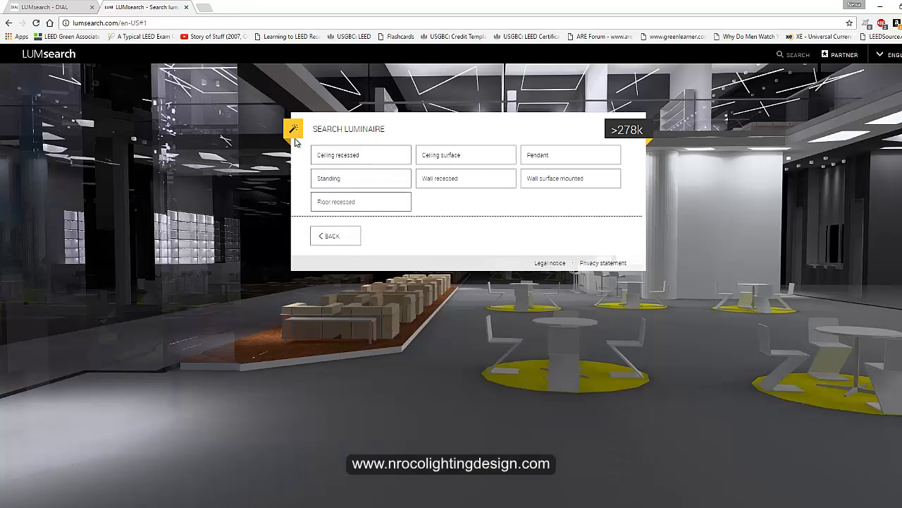
pyautogui.click(336, 235)
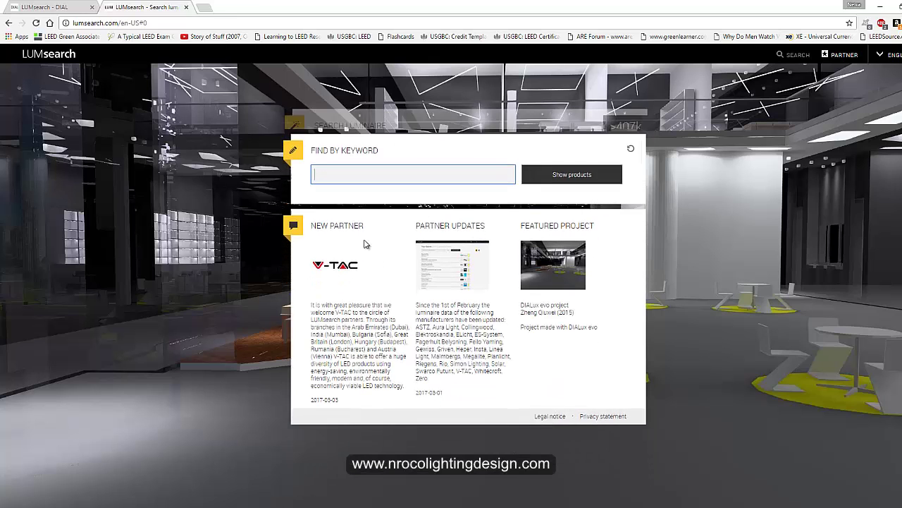
pyautogui.write('char')
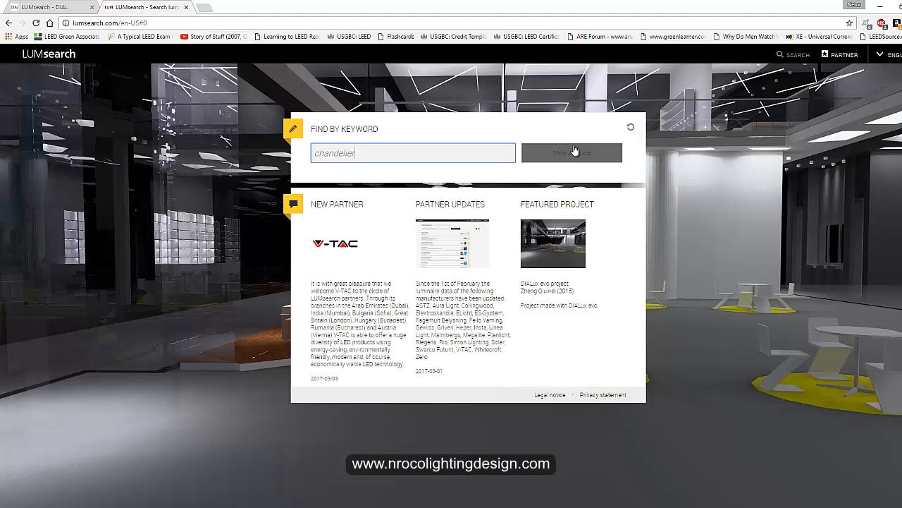
pyautogui.click(571, 153)
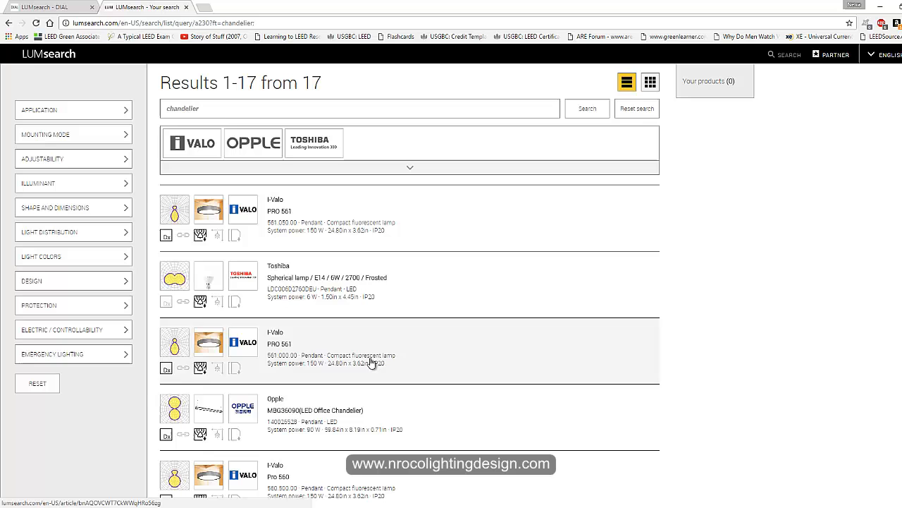
pyautogui.scroll(-3)
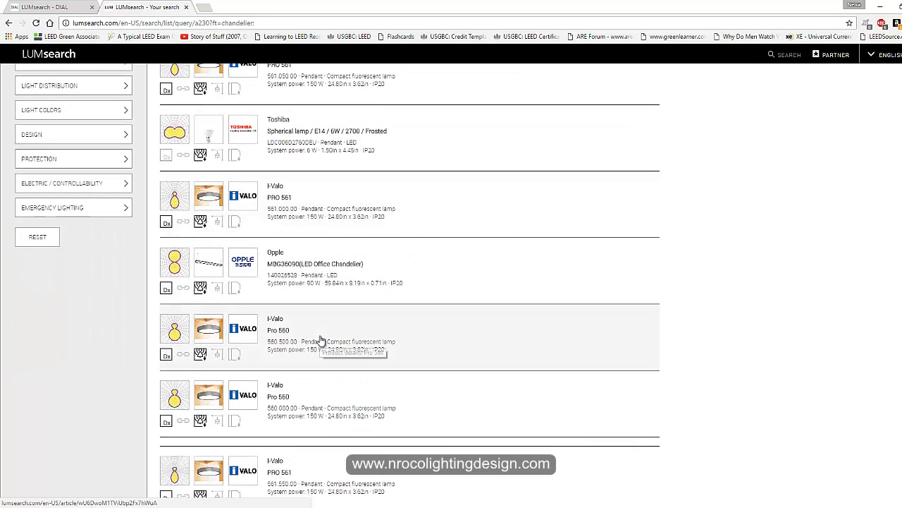
pyautogui.scroll(-3)
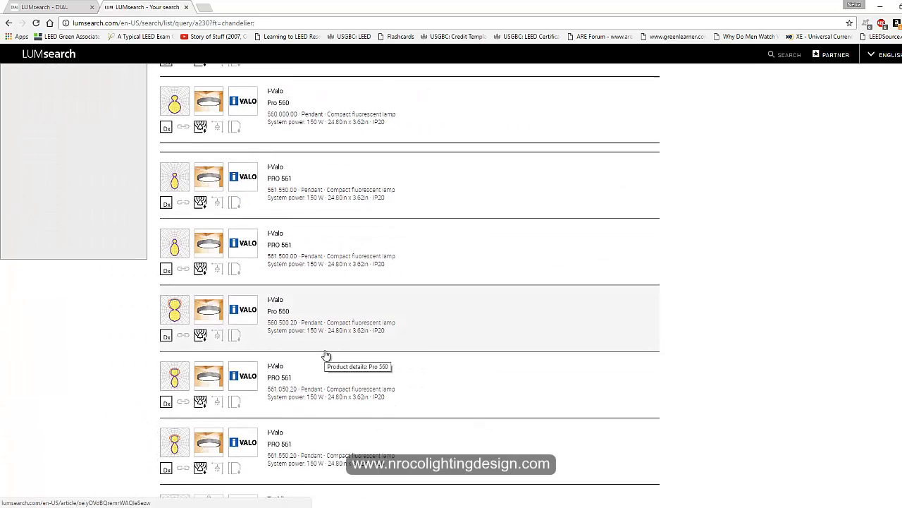
pyautogui.scroll(-3)
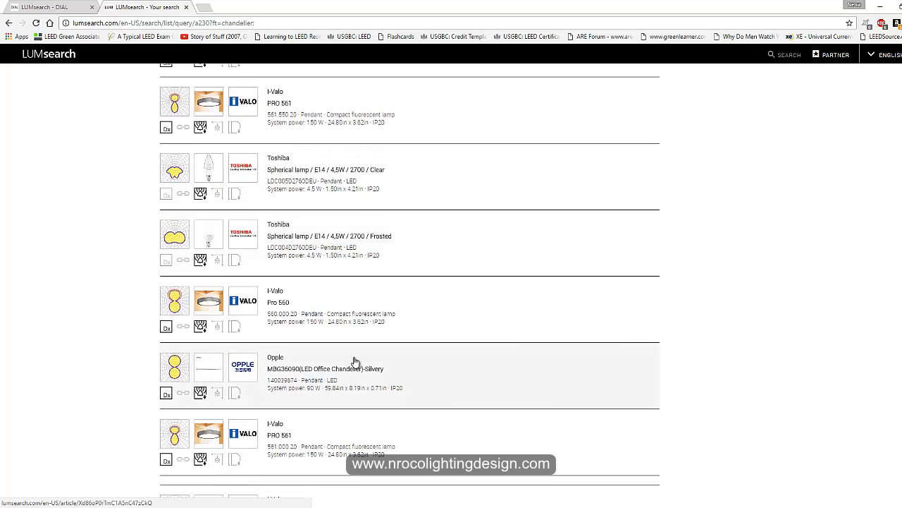
pyautogui.scroll(-3)
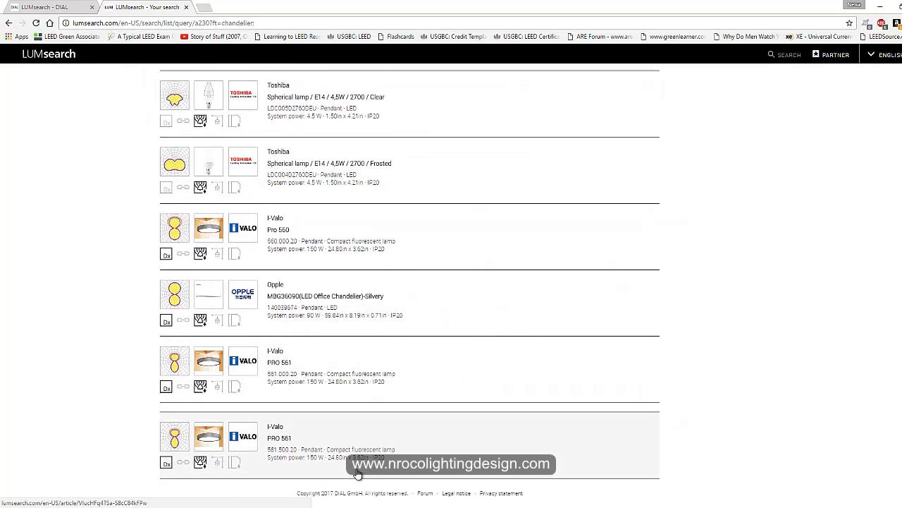
pyautogui.moveTo(431, 454)
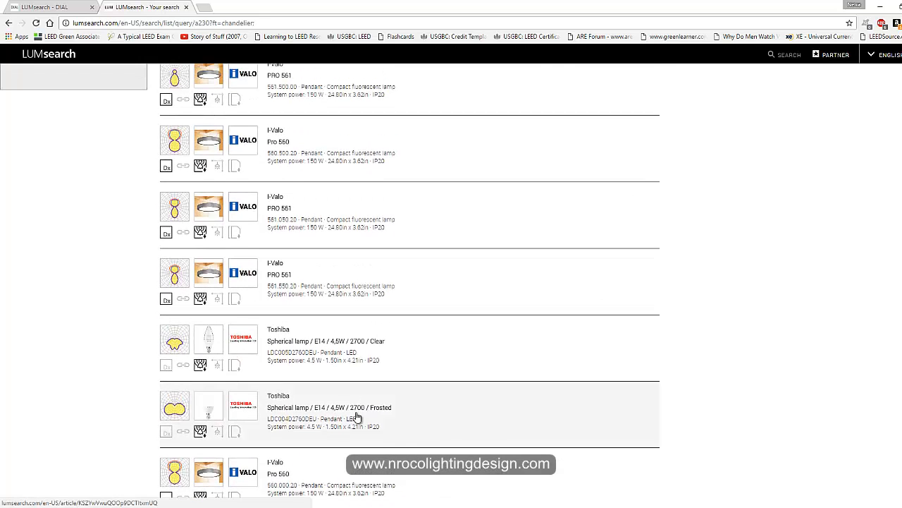
pyautogui.scroll(-3)
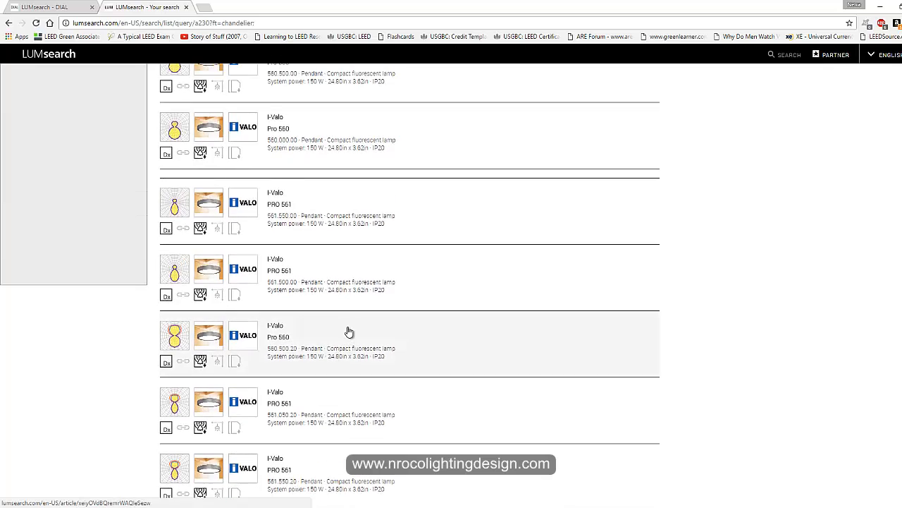
pyautogui.scroll(3)
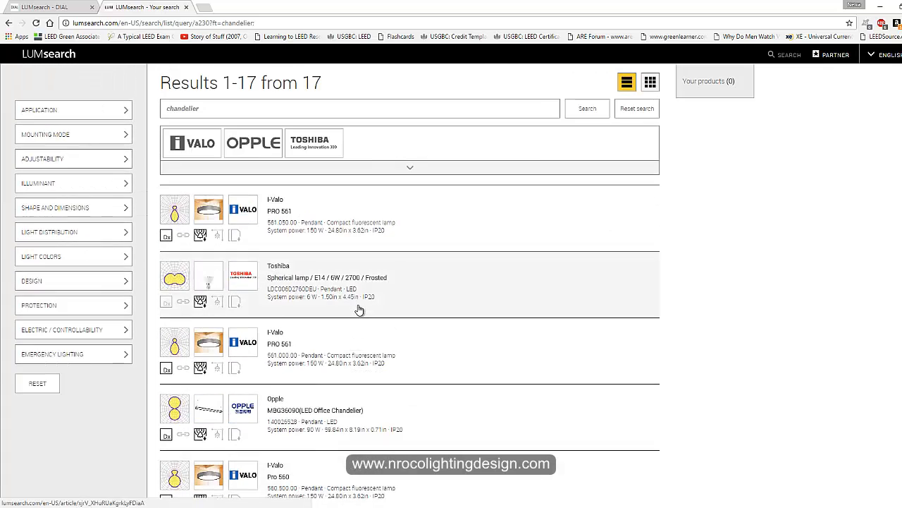
pyautogui.scroll(-3)
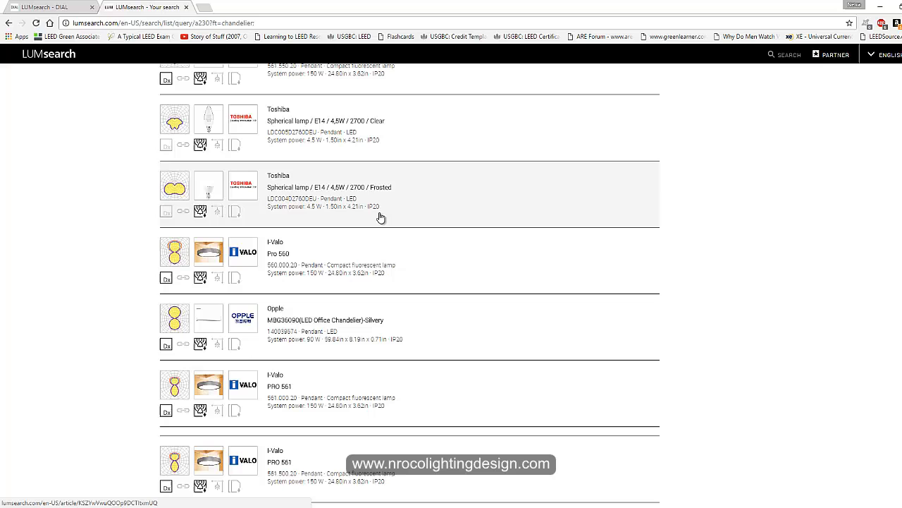
# Step: View the product data sheet for the Toshiba E14 4.5 W spherical lamp and its technical details
pyautogui.click(327, 122)
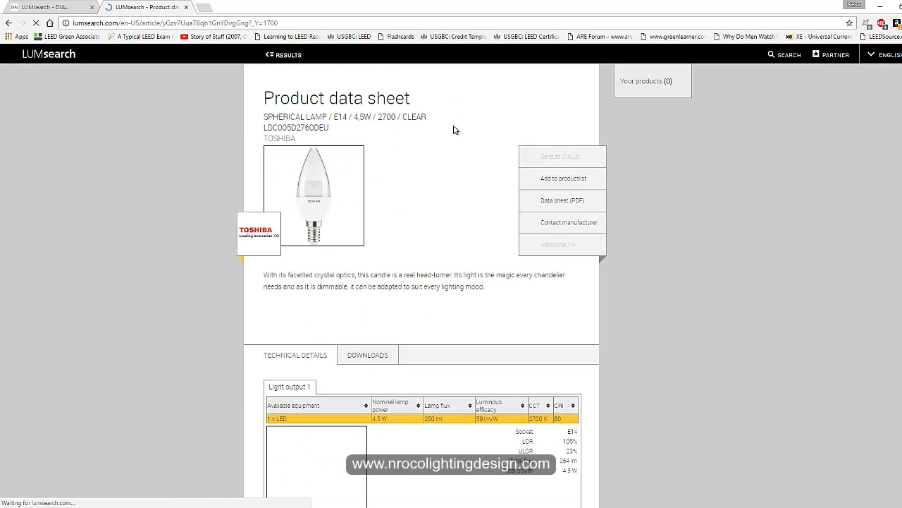
pyautogui.scroll(-3)
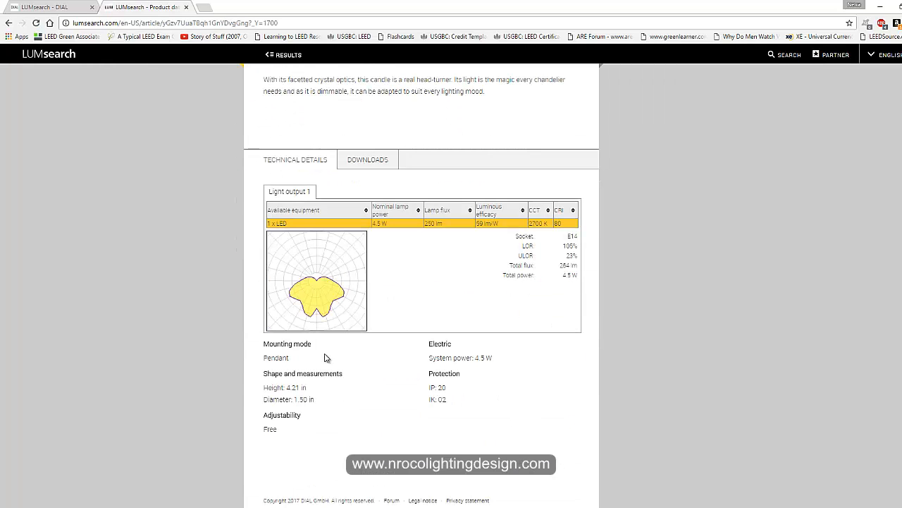
pyautogui.scroll(3)
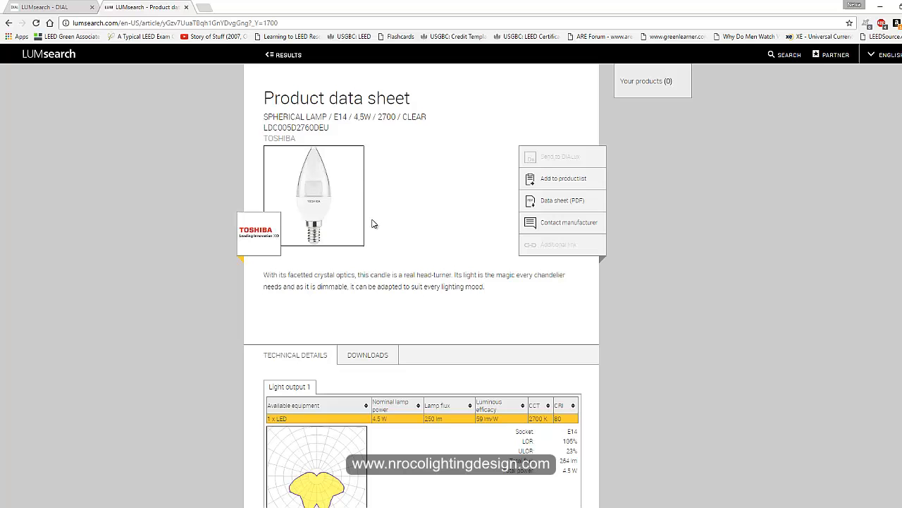
pyautogui.scroll(-3)
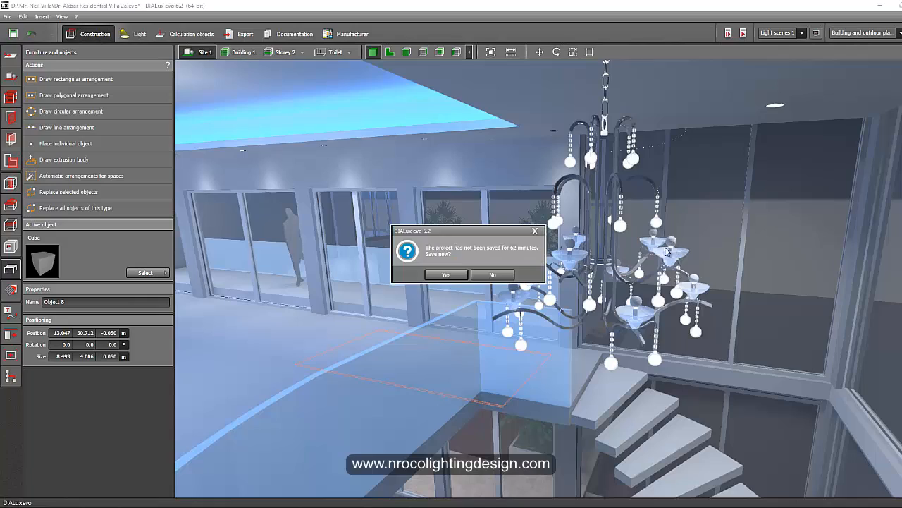
# Step: Dismiss DIALux evo's save reminder and orbit around the hanging crystal chandelier
pyautogui.click(494, 273)
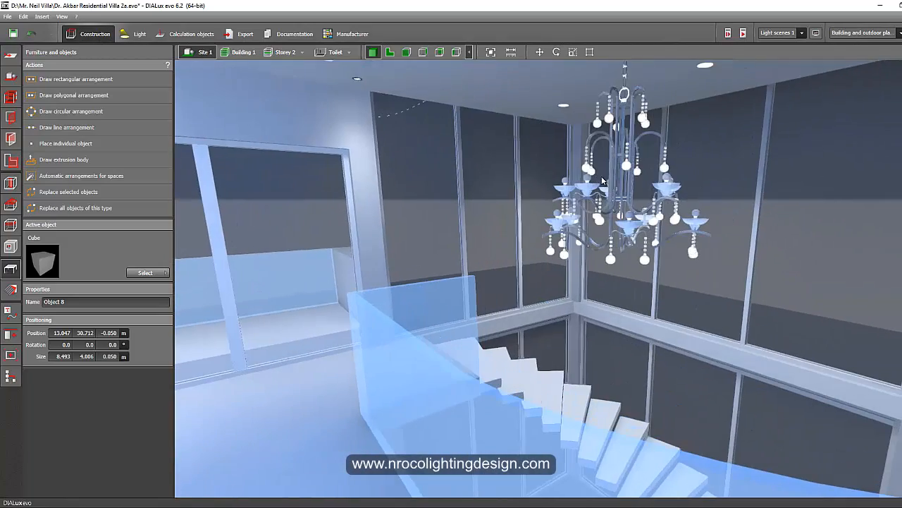
pyautogui.moveTo(603, 182); pyautogui.dragTo(464, 192)
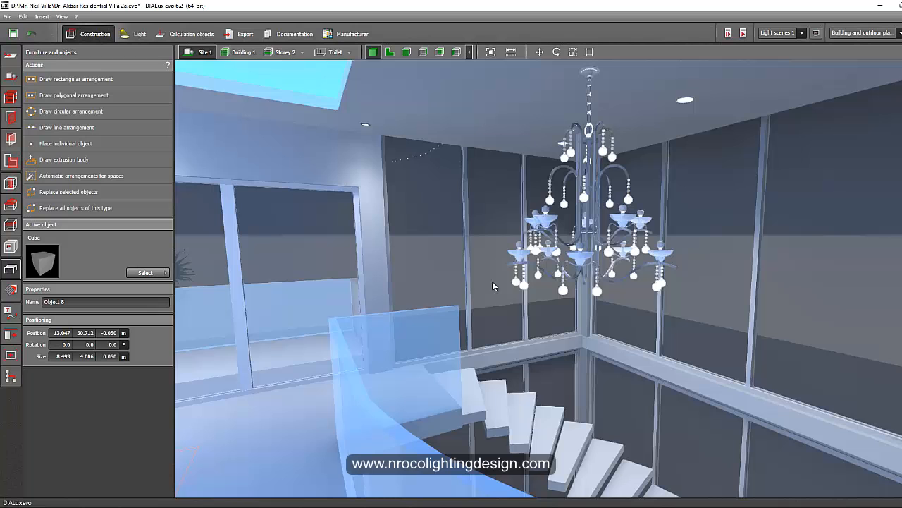
pyautogui.moveTo(493, 404)
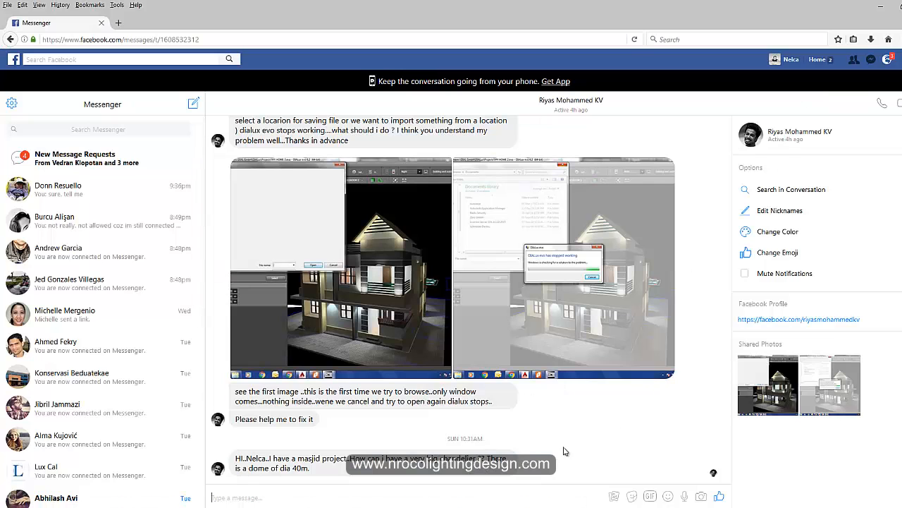
pyautogui.moveTo(572, 458)
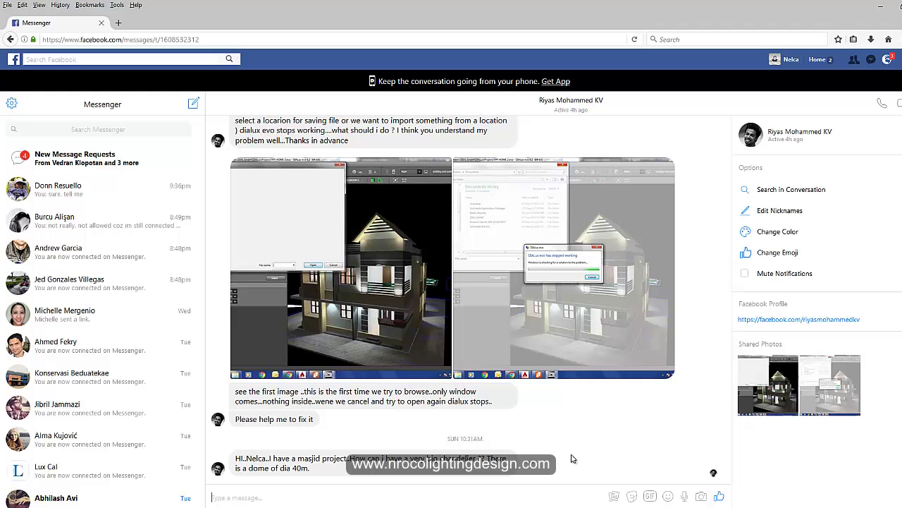